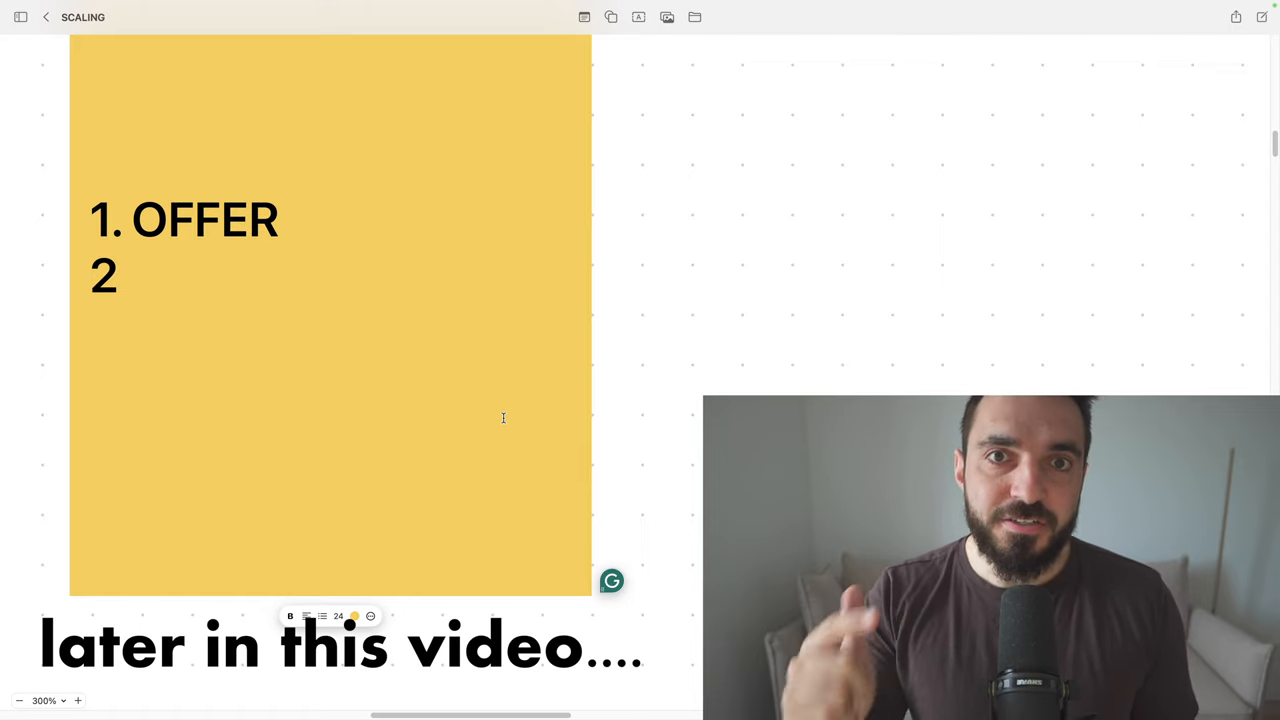
pyautogui.moveTo(498, 408)
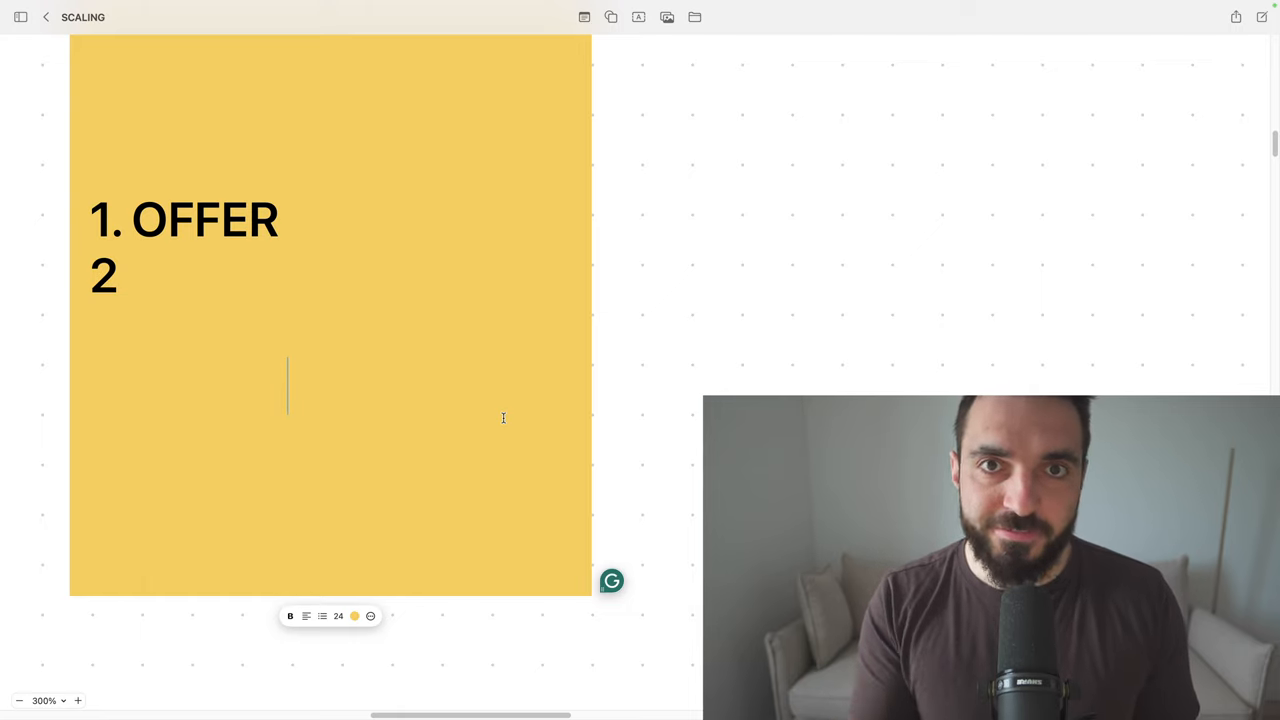
# - Add '2. MARKET SIZE' to the yellow note and make its text black
pyautogui.doubleClick(190, 218)
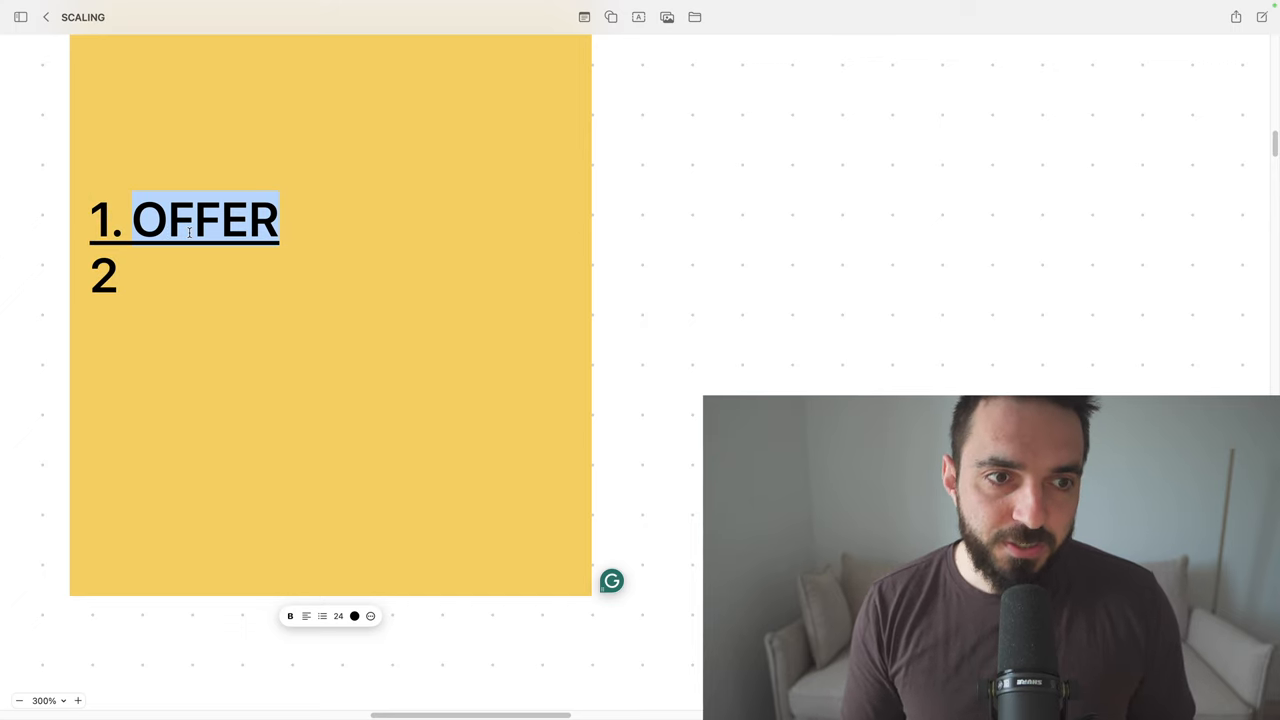
pyautogui.write('MARKET SIZE')
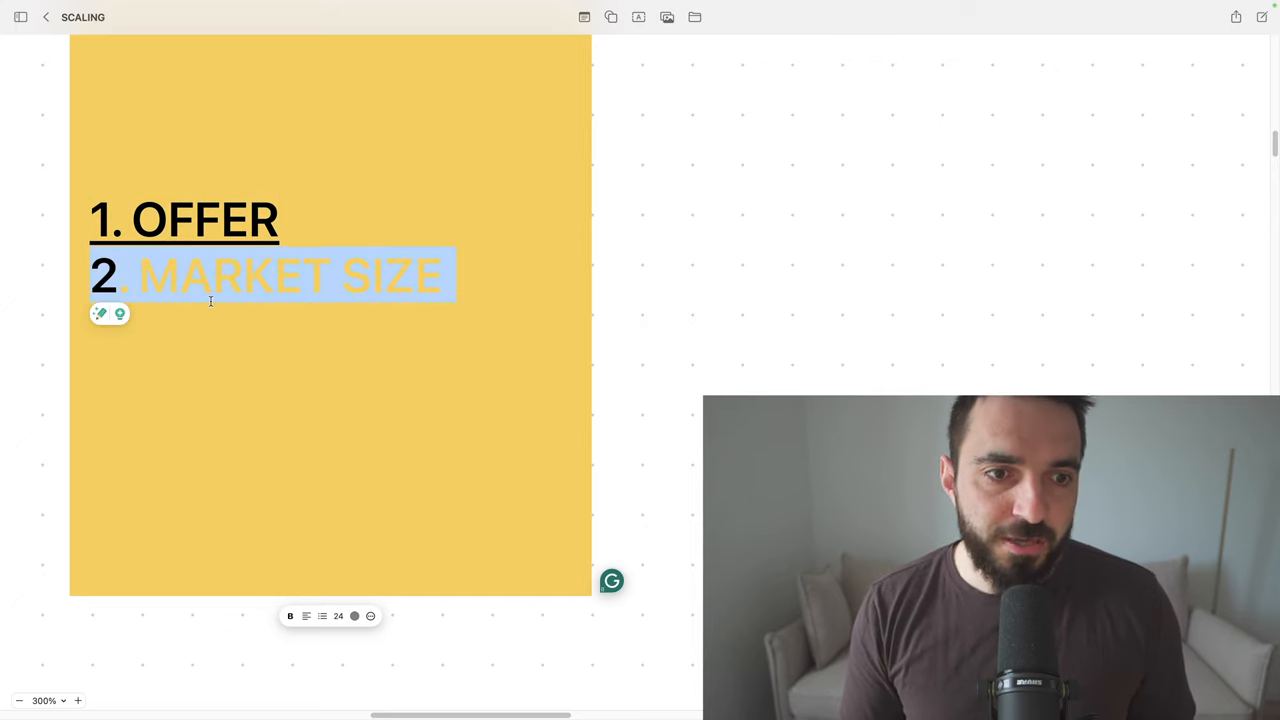
pyautogui.click(354, 616)
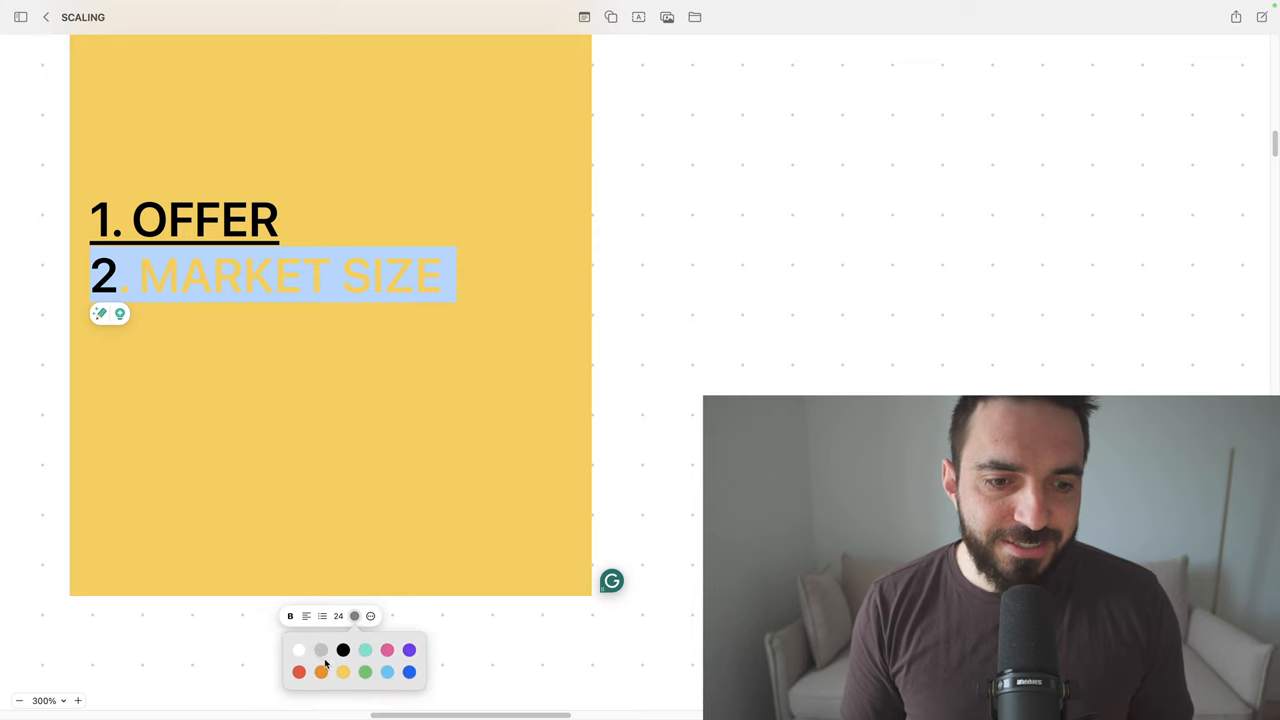
pyautogui.click(342, 650)
pyautogui.write('3. AOV $$$')
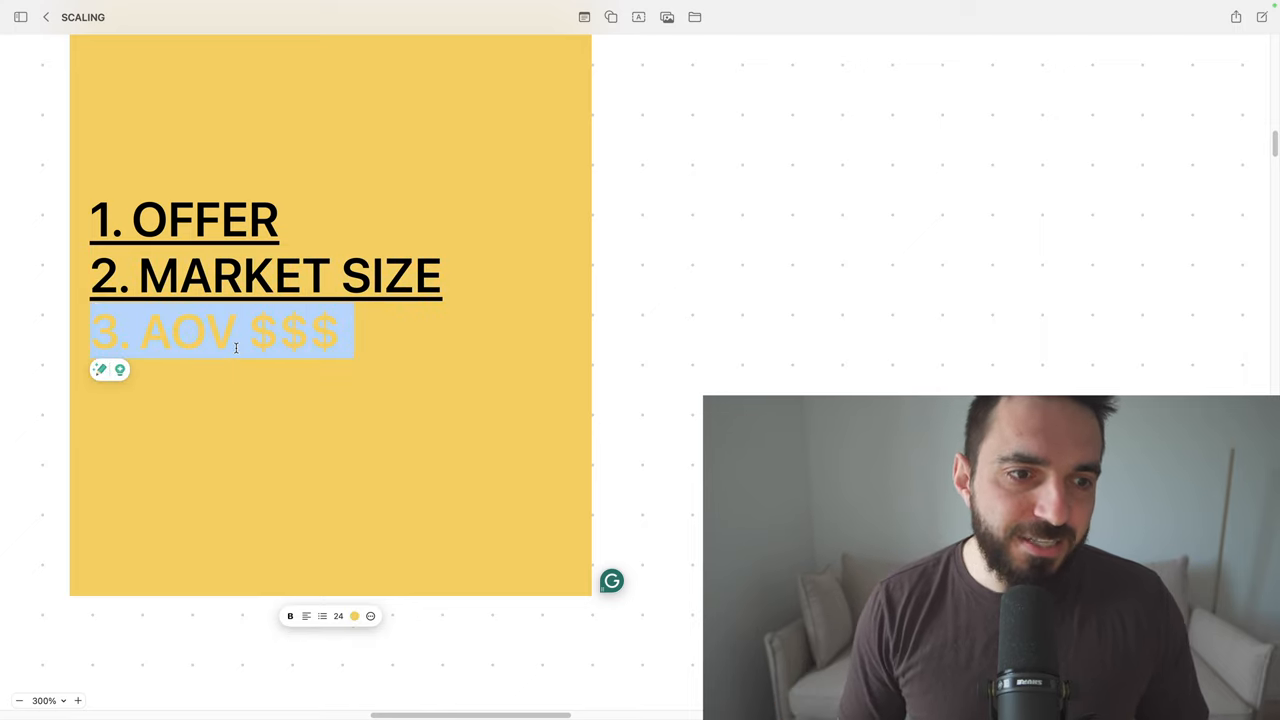
# - Make 'AOV $$$' black and underlined, then add '4. BALLS' in black text
pyautogui.click(354, 616)
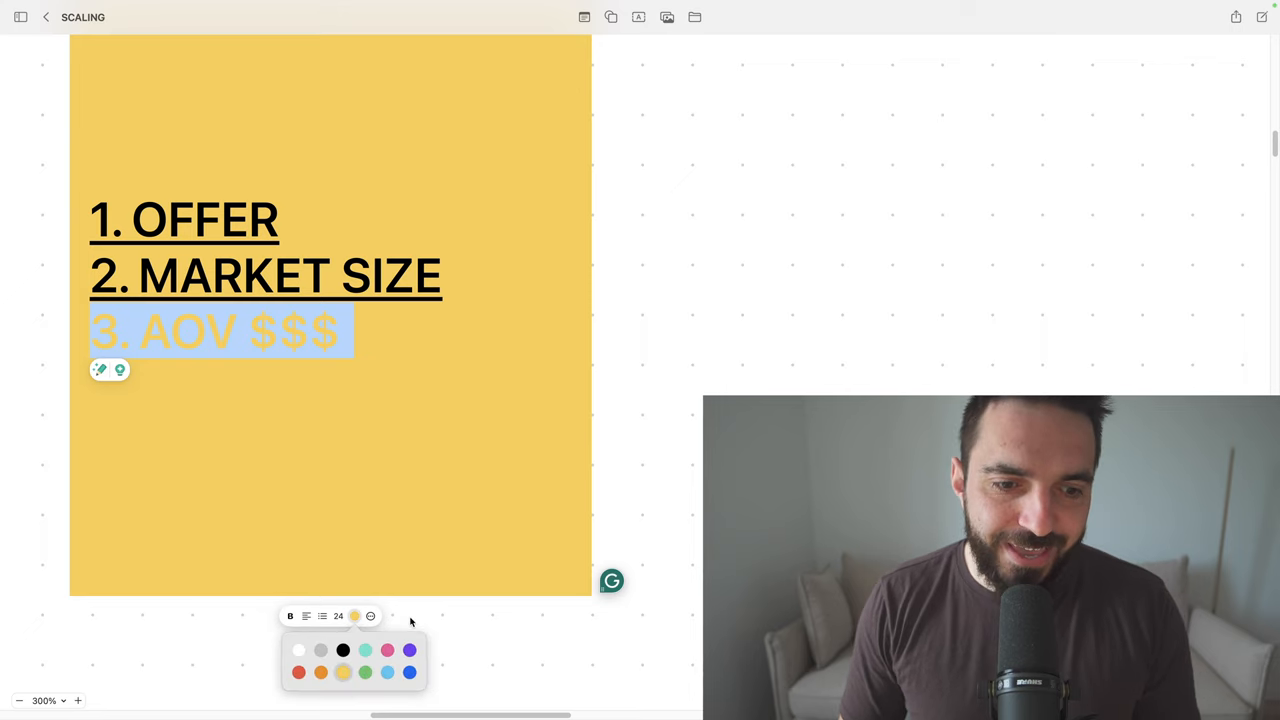
pyautogui.click(342, 650)
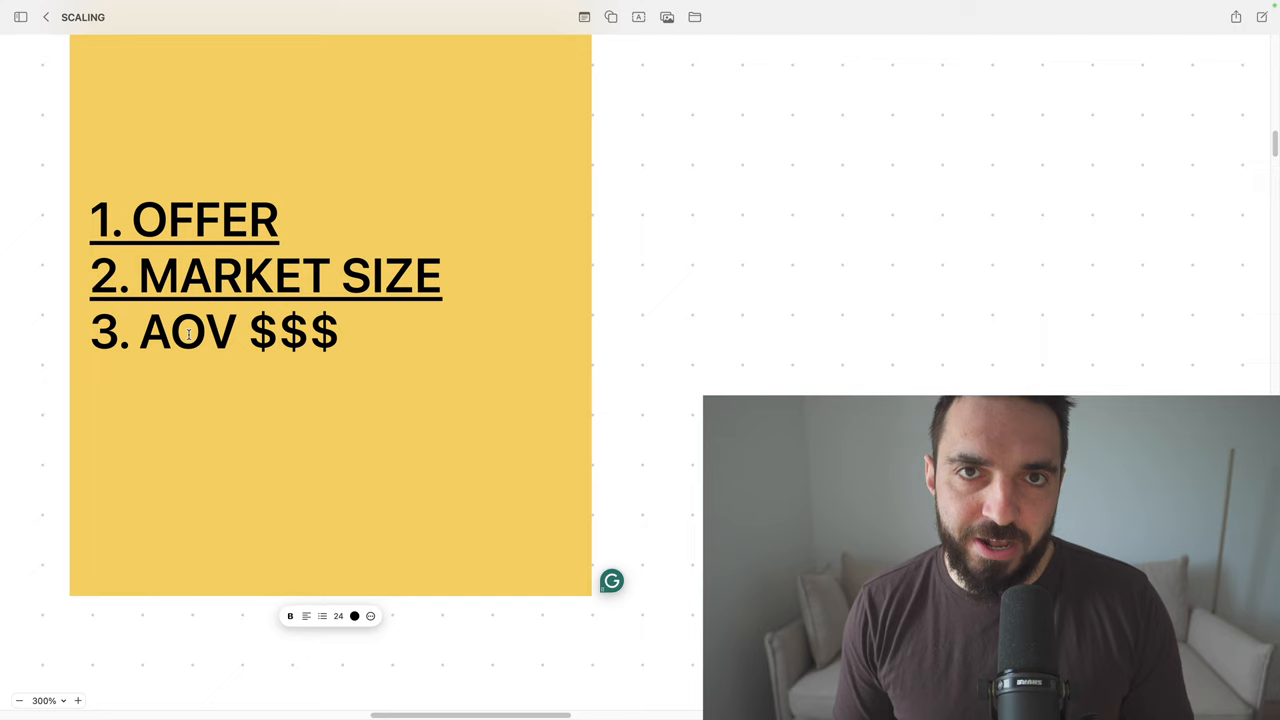
pyautogui.click(172, 336)
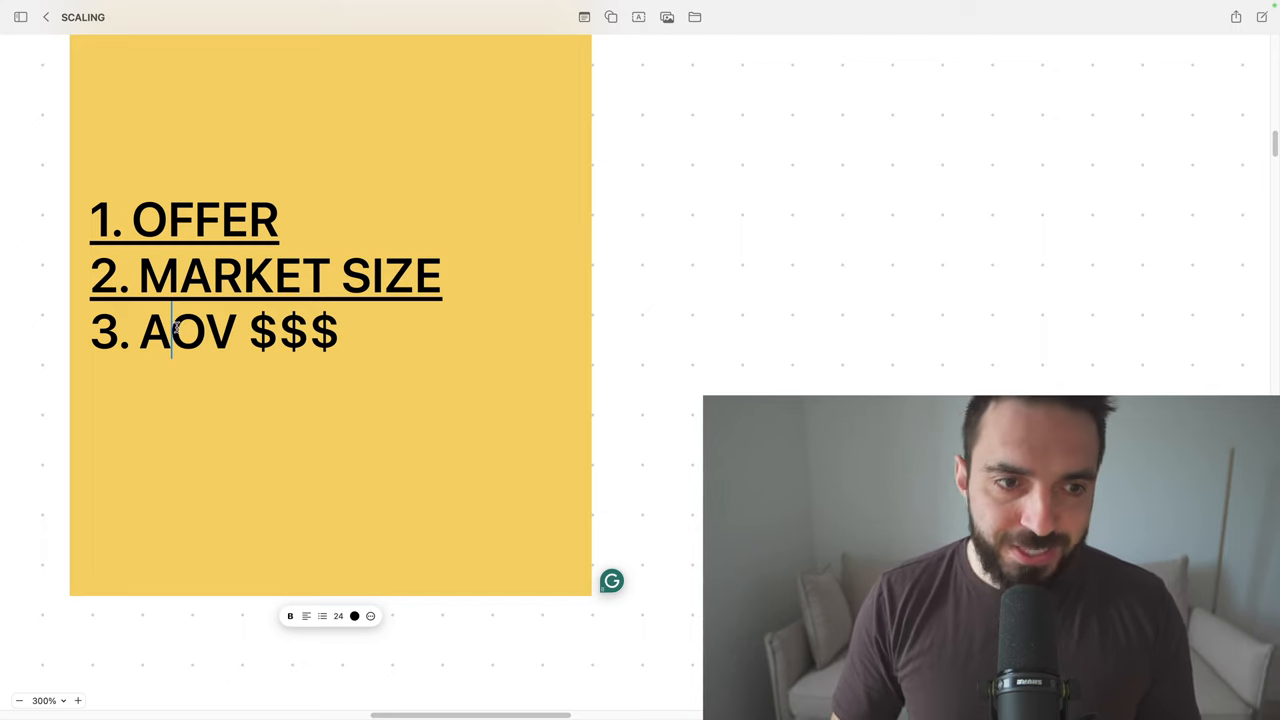
pyautogui.tripleClick(216, 332)
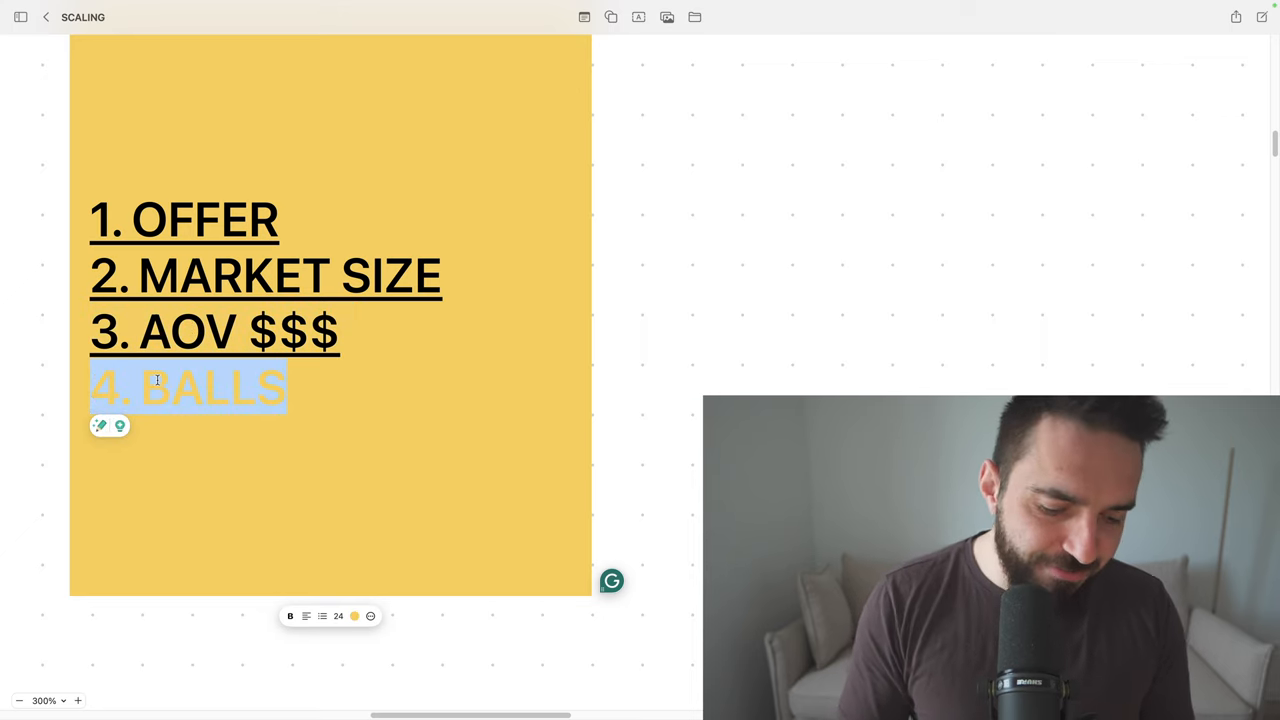
pyautogui.click(352, 616)
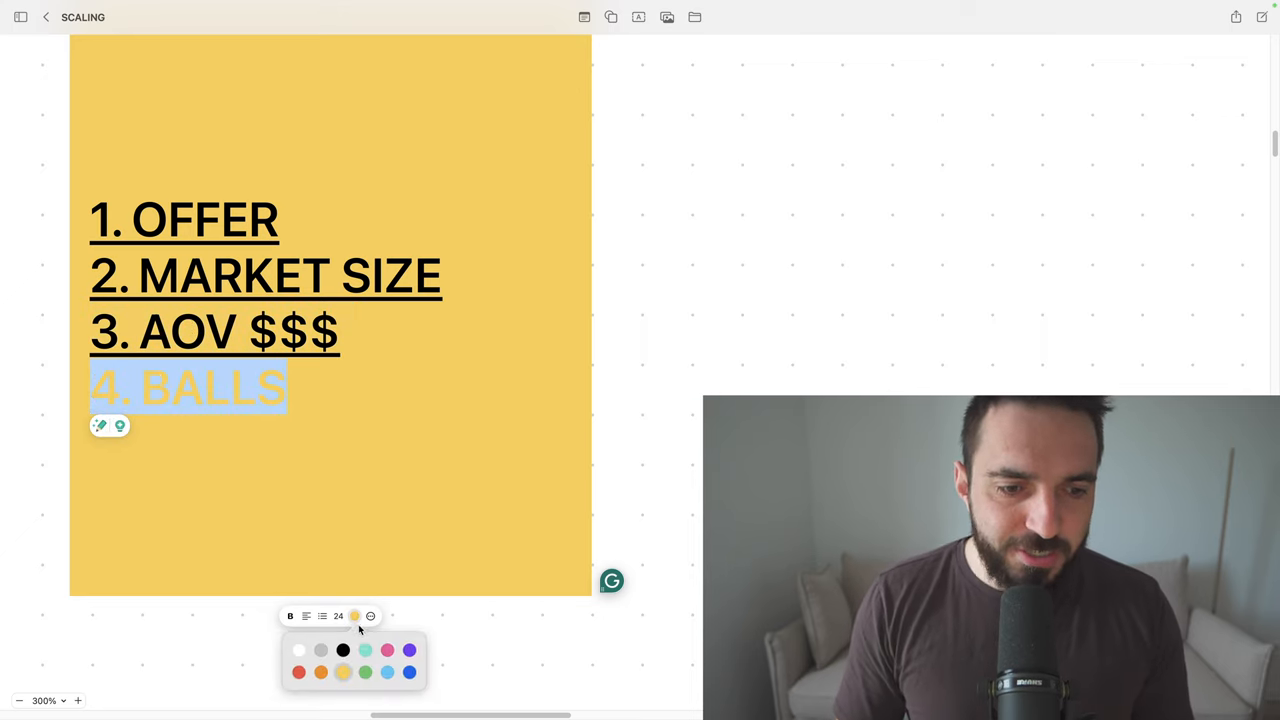
pyautogui.click(342, 648)
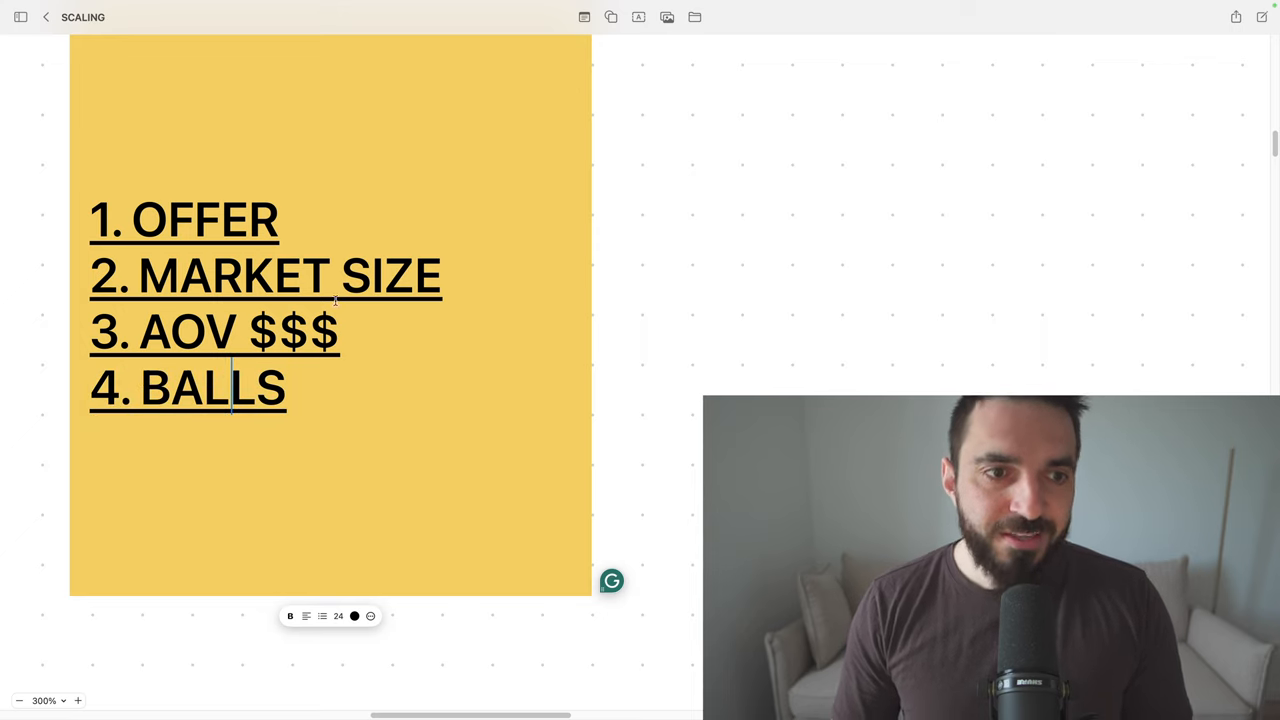
pyautogui.moveTo(338, 472)
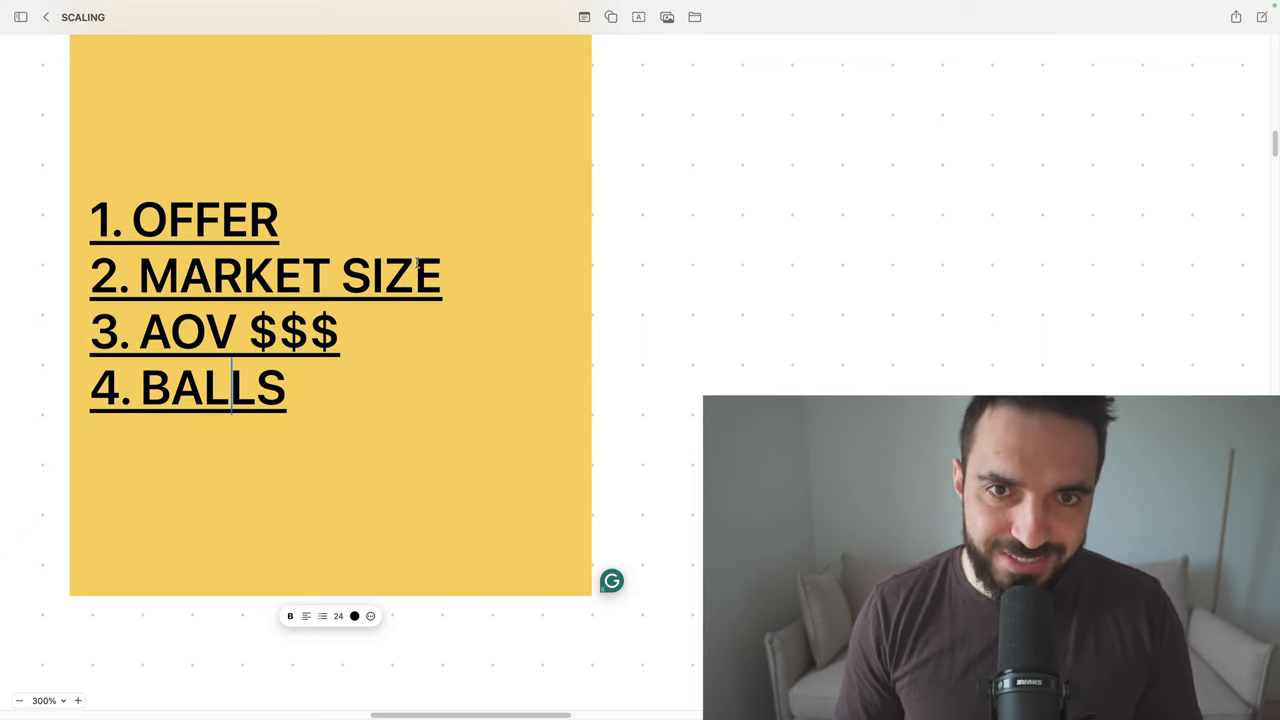
pyautogui.moveTo(514, 370)
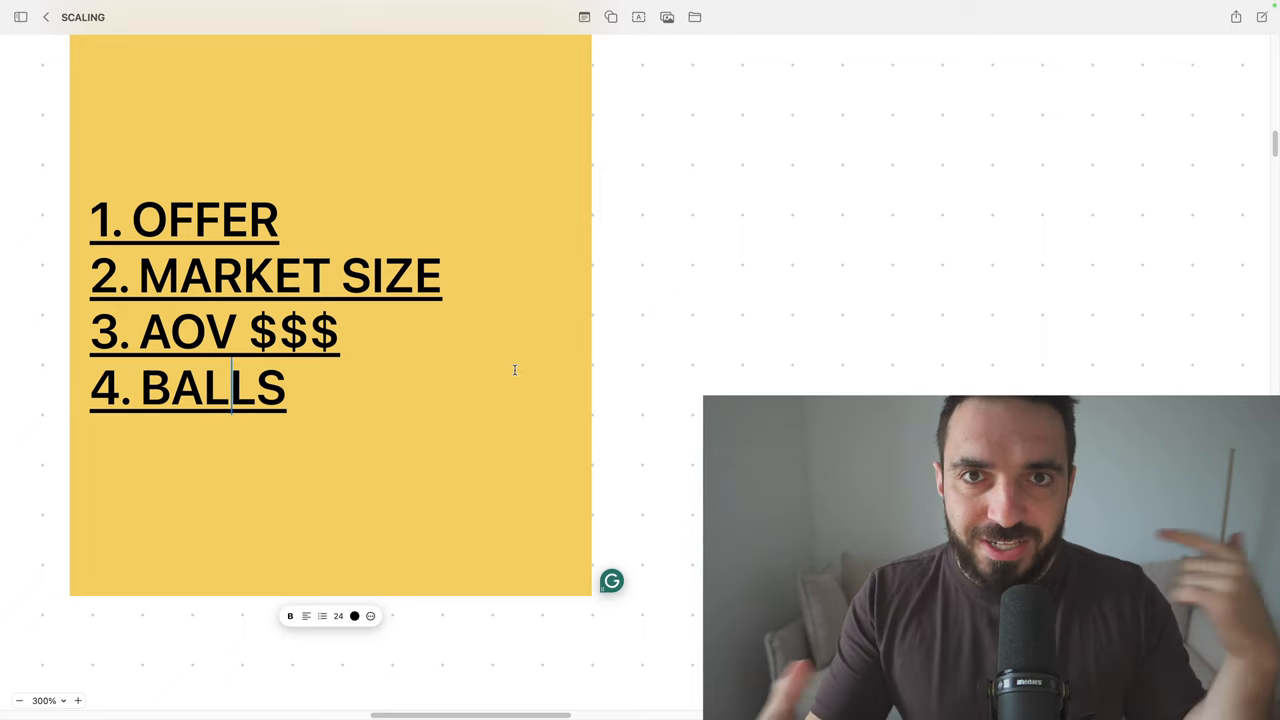
# - Give the New ad account < 250 CAMPAIGN box a $50 - $100 budget
pyautogui.scroll(-3)
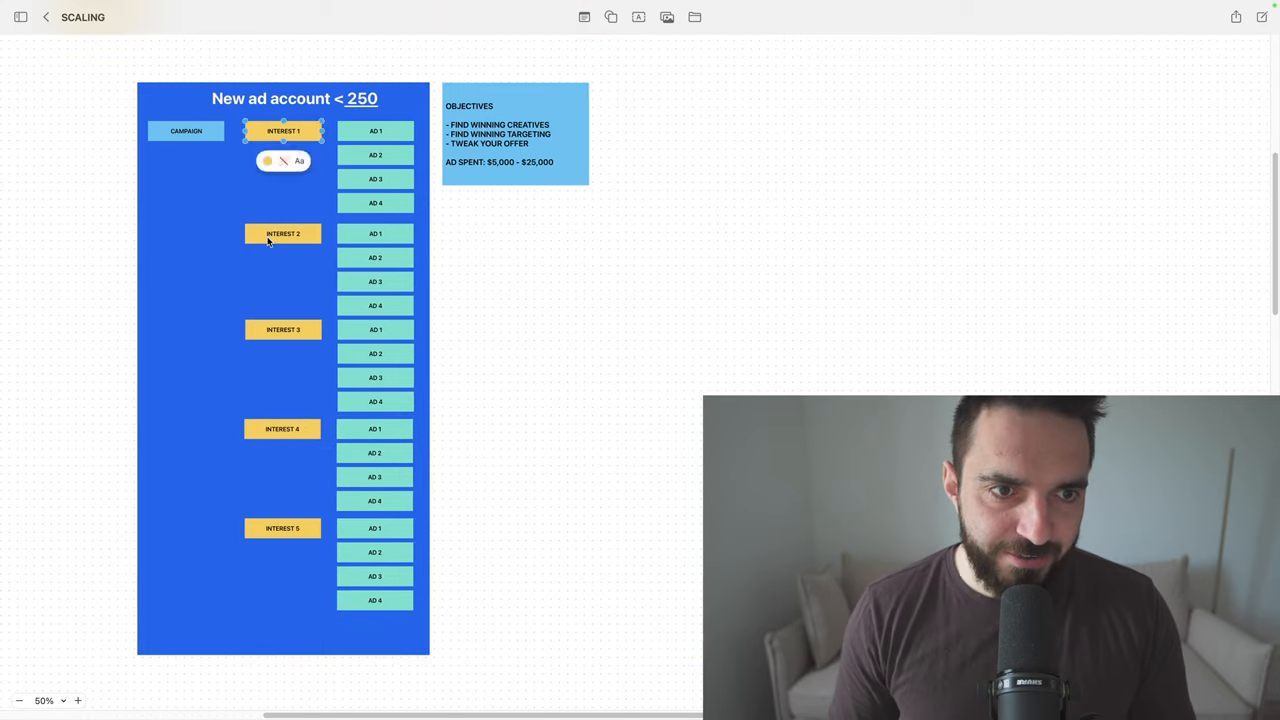
pyautogui.click(282, 428)
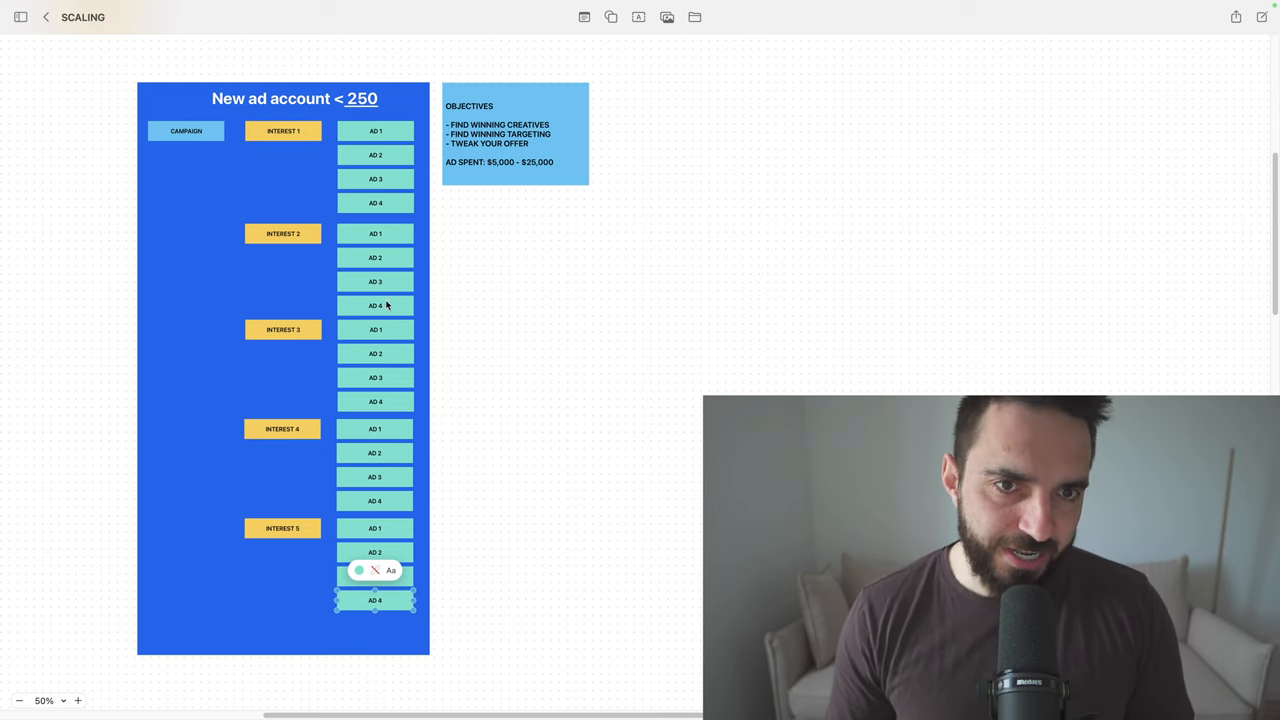
pyautogui.moveTo(212, 128)
pyautogui.write(' $50 - 100')
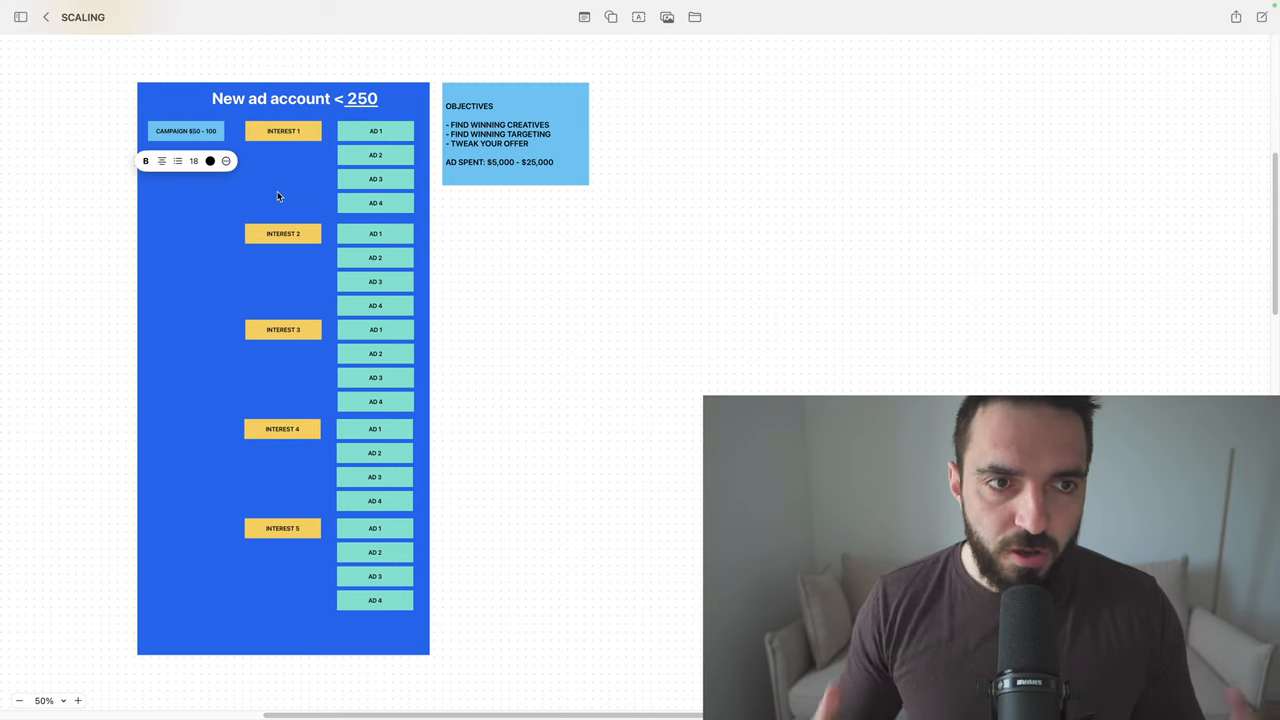
pyautogui.moveTo(232, 208)
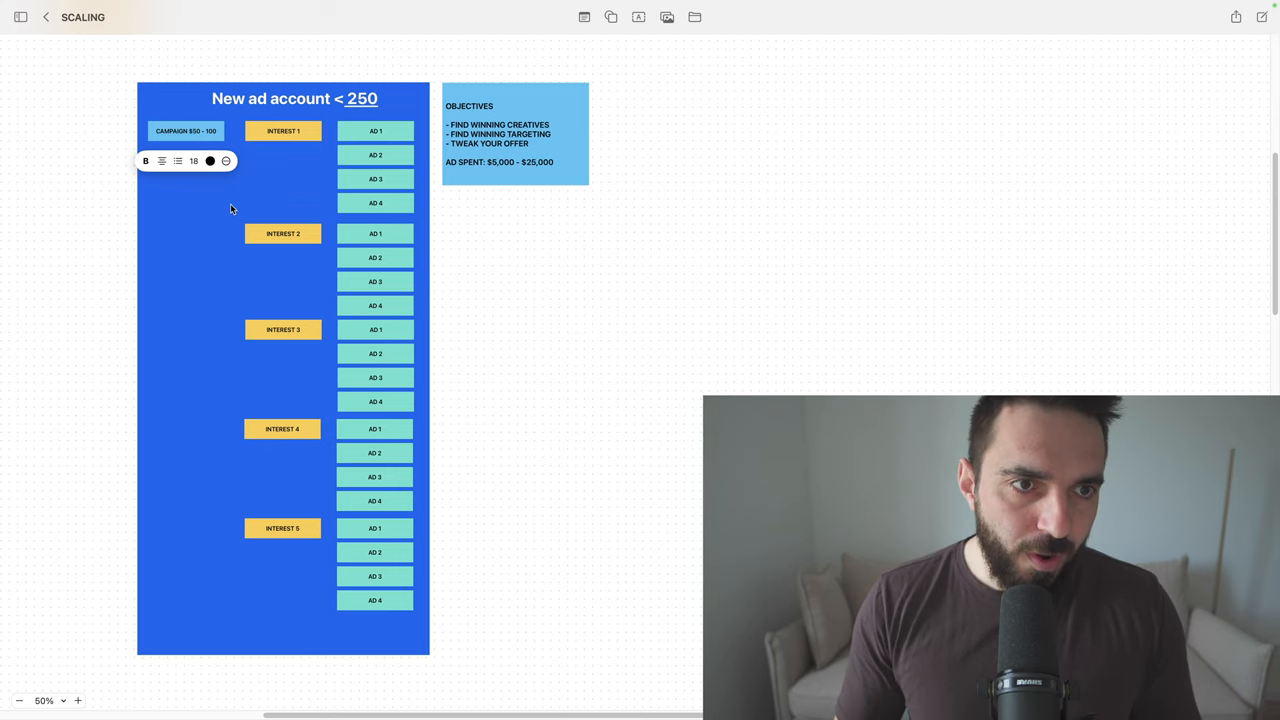
pyautogui.moveTo(288, 168)
pyautogui.write('$')
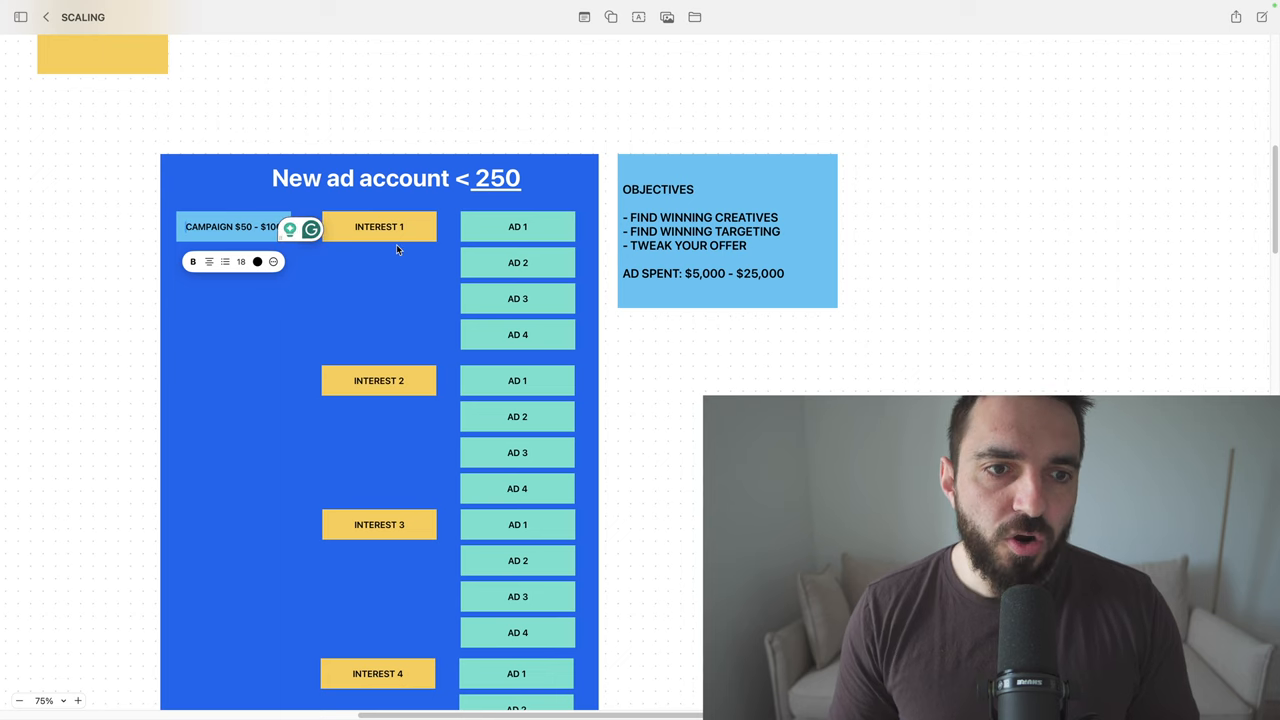
pyautogui.click(378, 524)
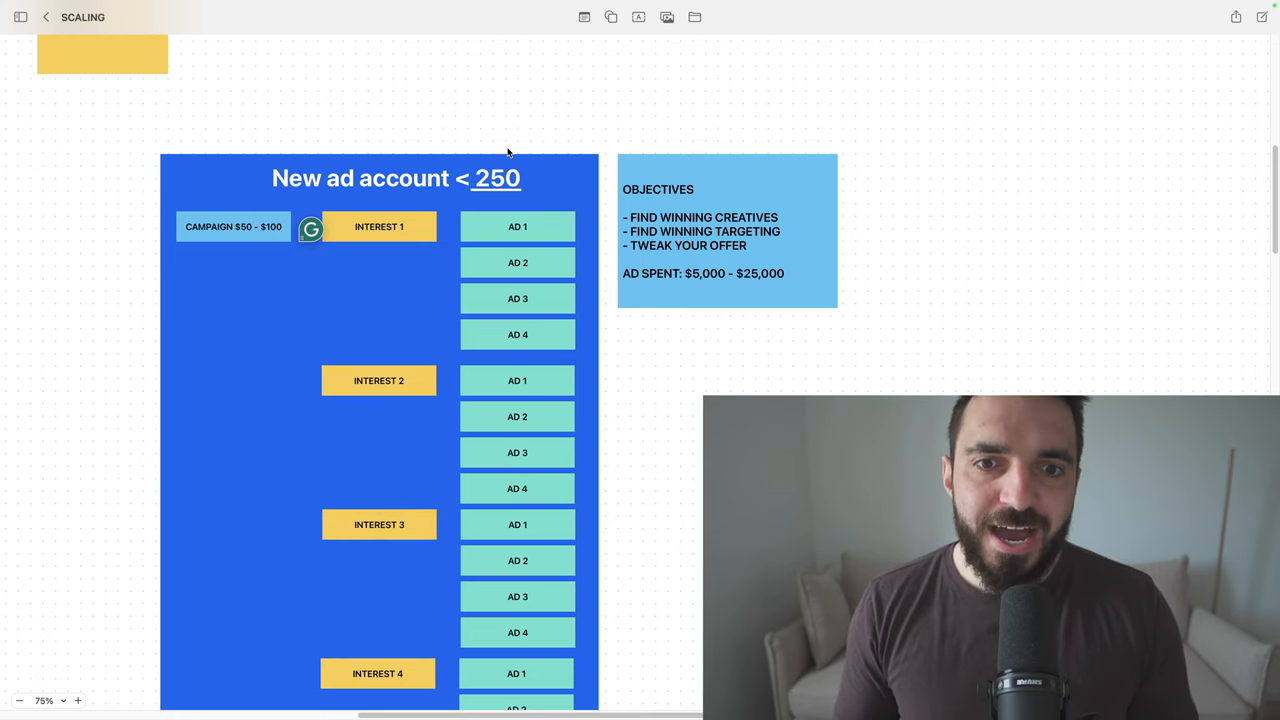
pyautogui.moveTo(680, 204)
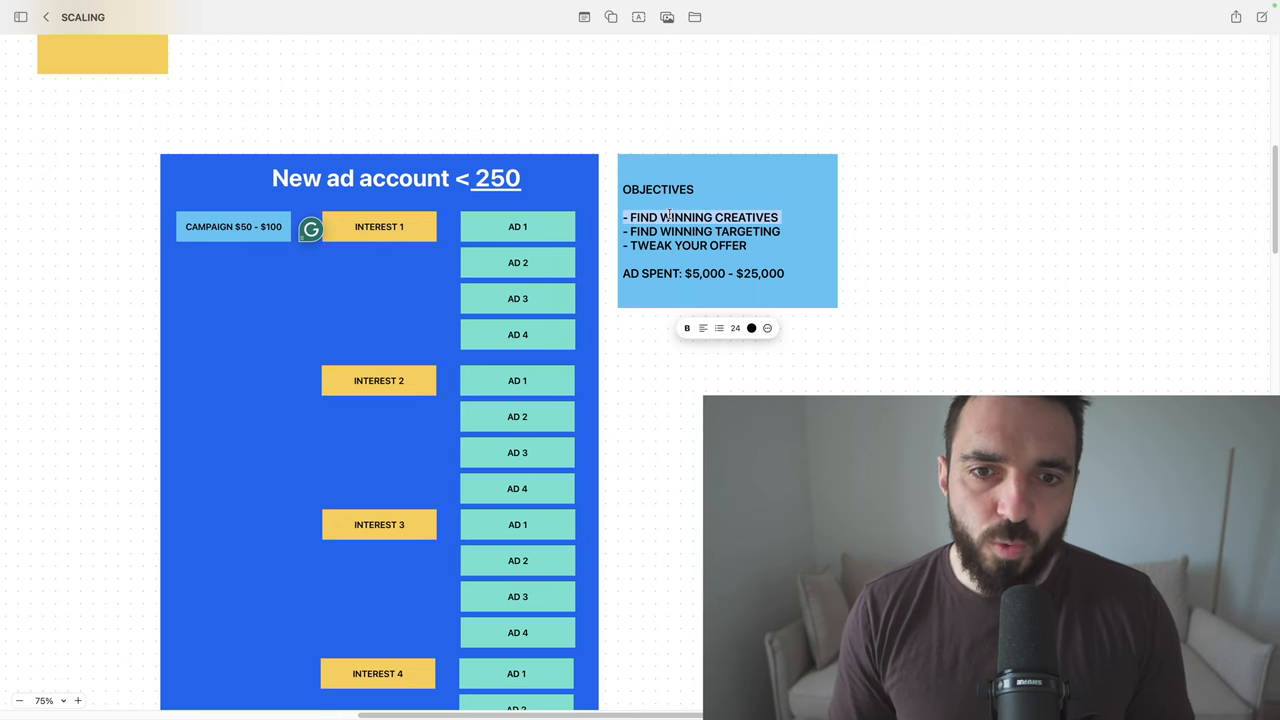
pyautogui.click(516, 298)
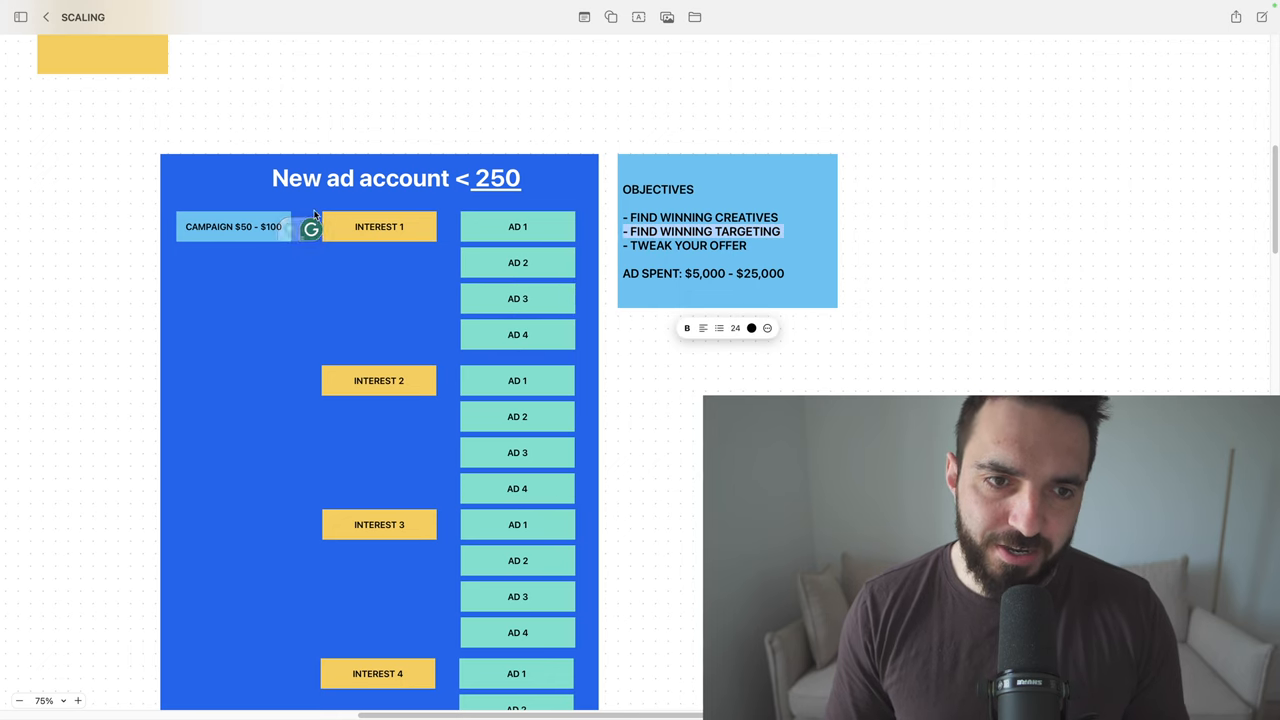
pyautogui.click(378, 524)
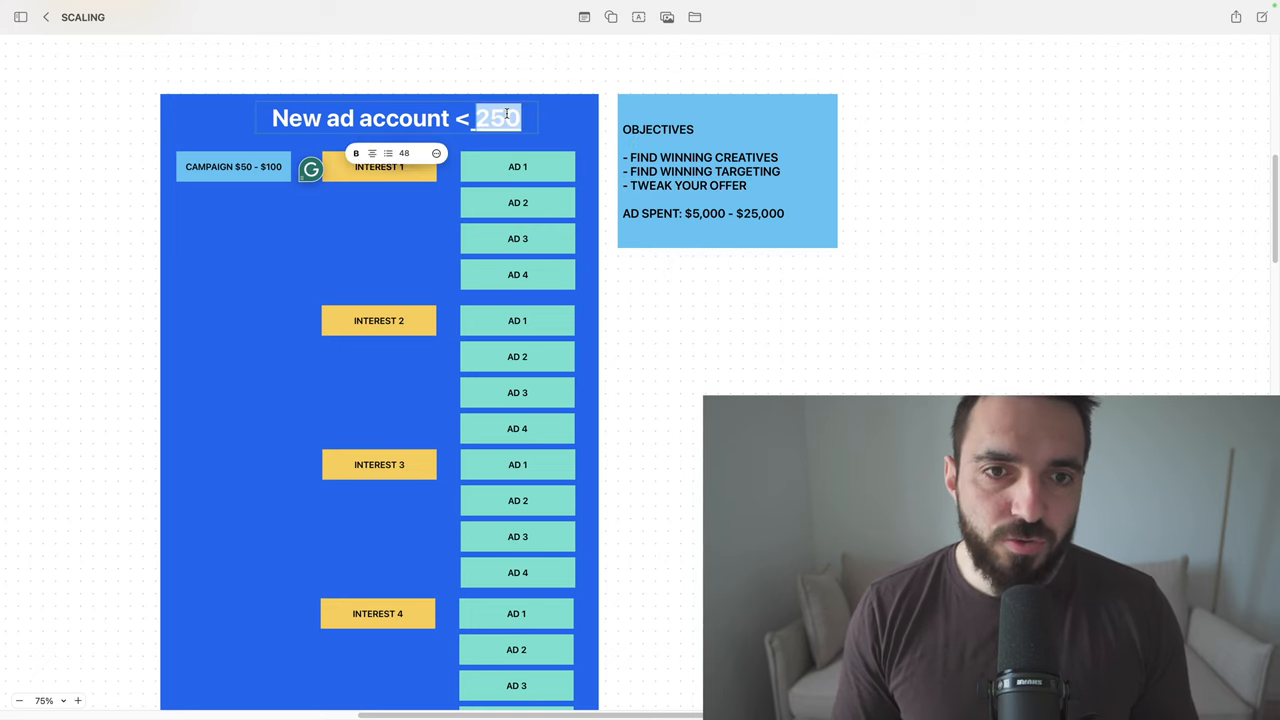
pyautogui.click(728, 170)
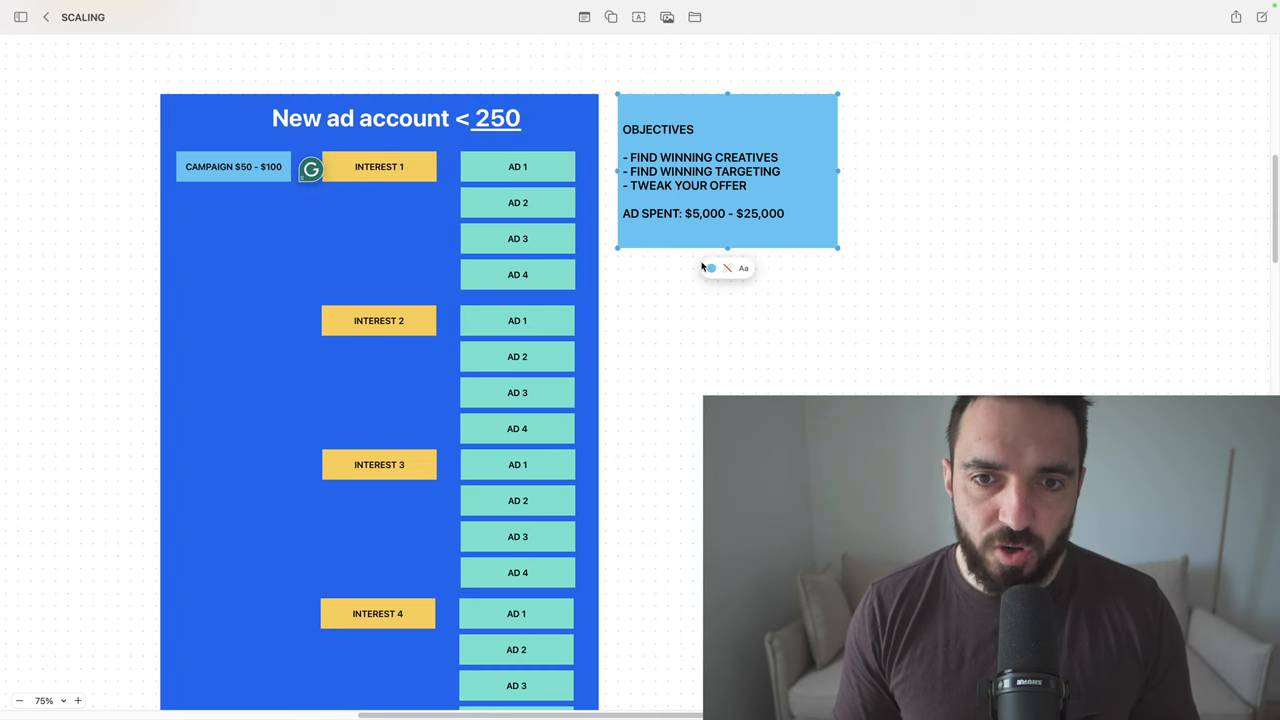
pyautogui.moveTo(700, 220)
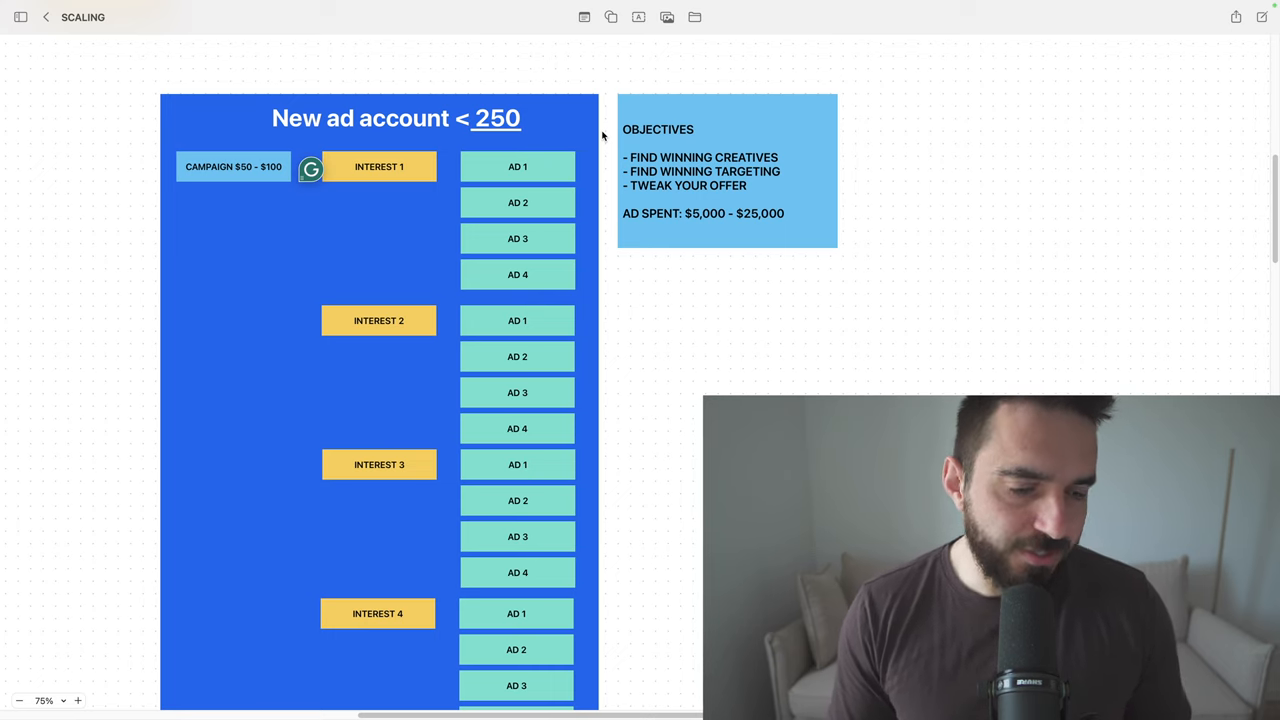
pyautogui.moveTo(704, 224)
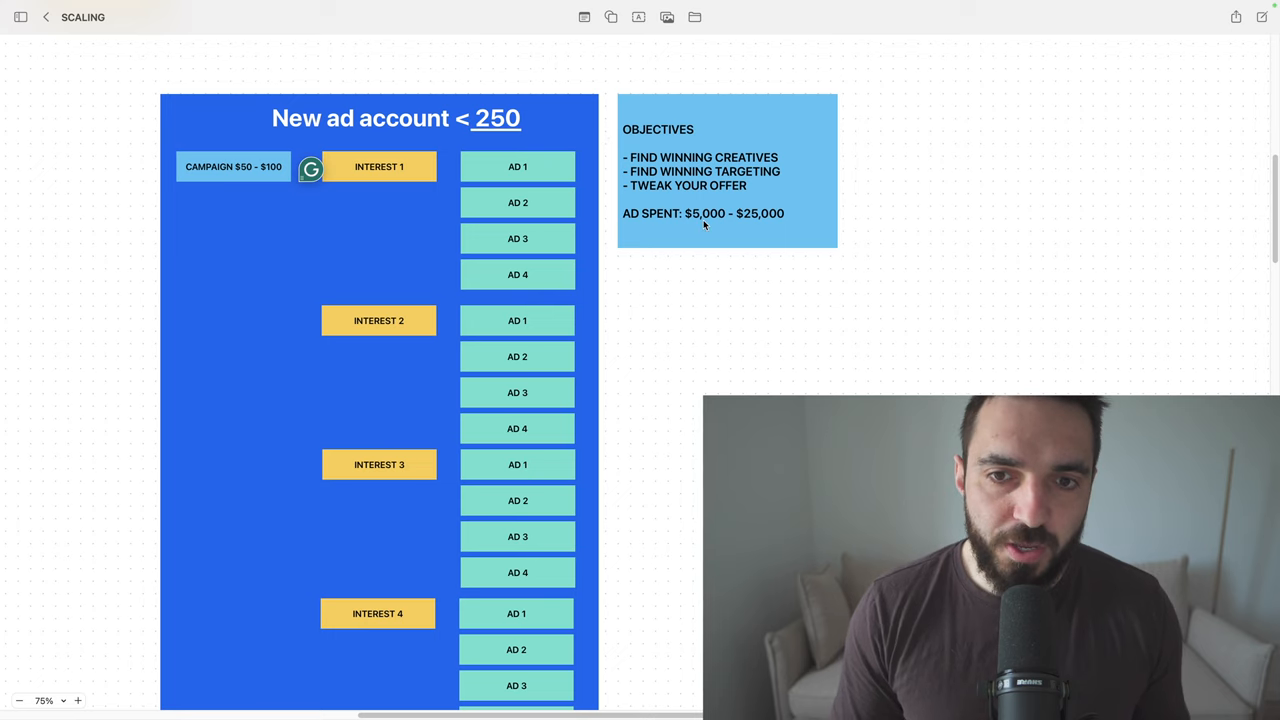
pyautogui.moveTo(648, 220)
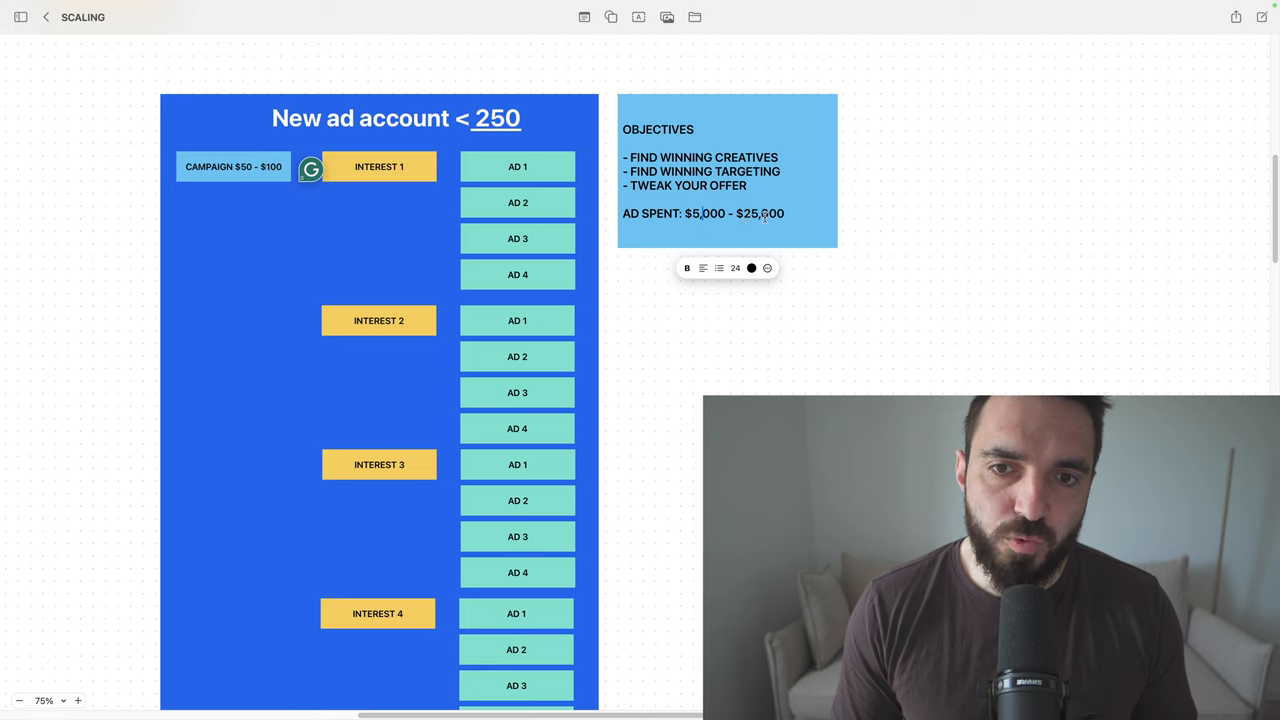
pyautogui.moveTo(376, 202)
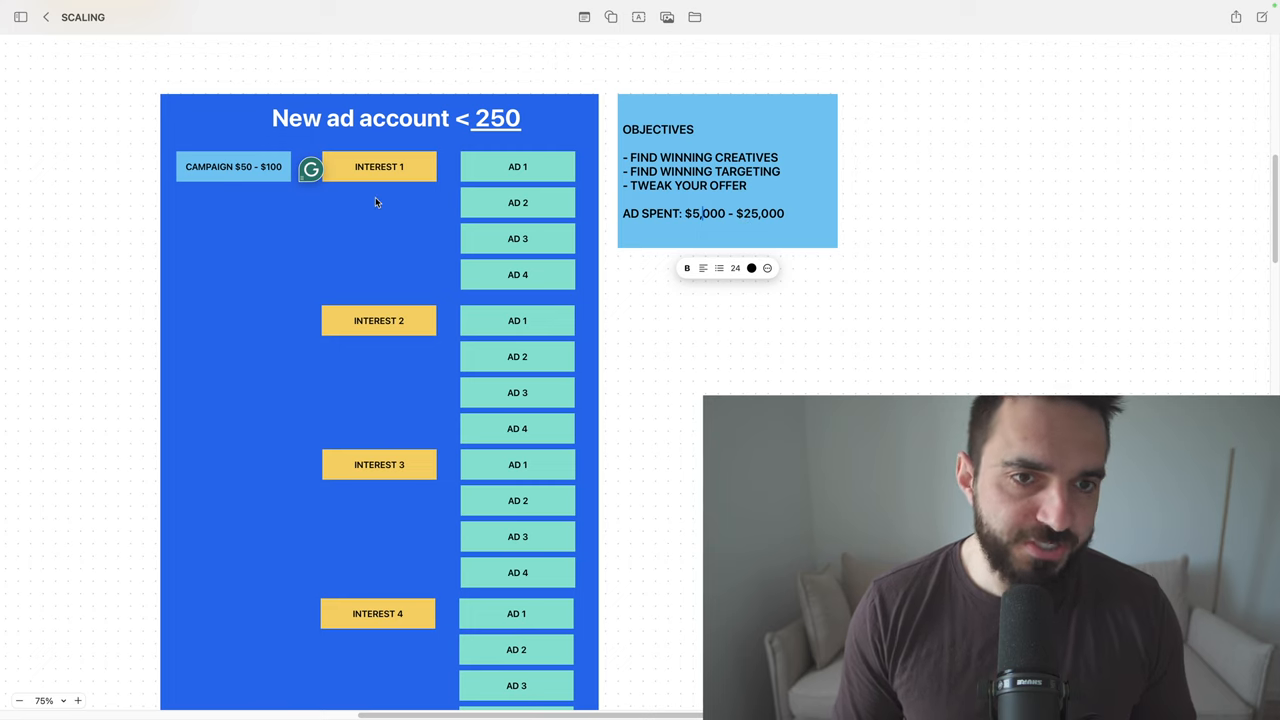
pyautogui.moveTo(456, 334)
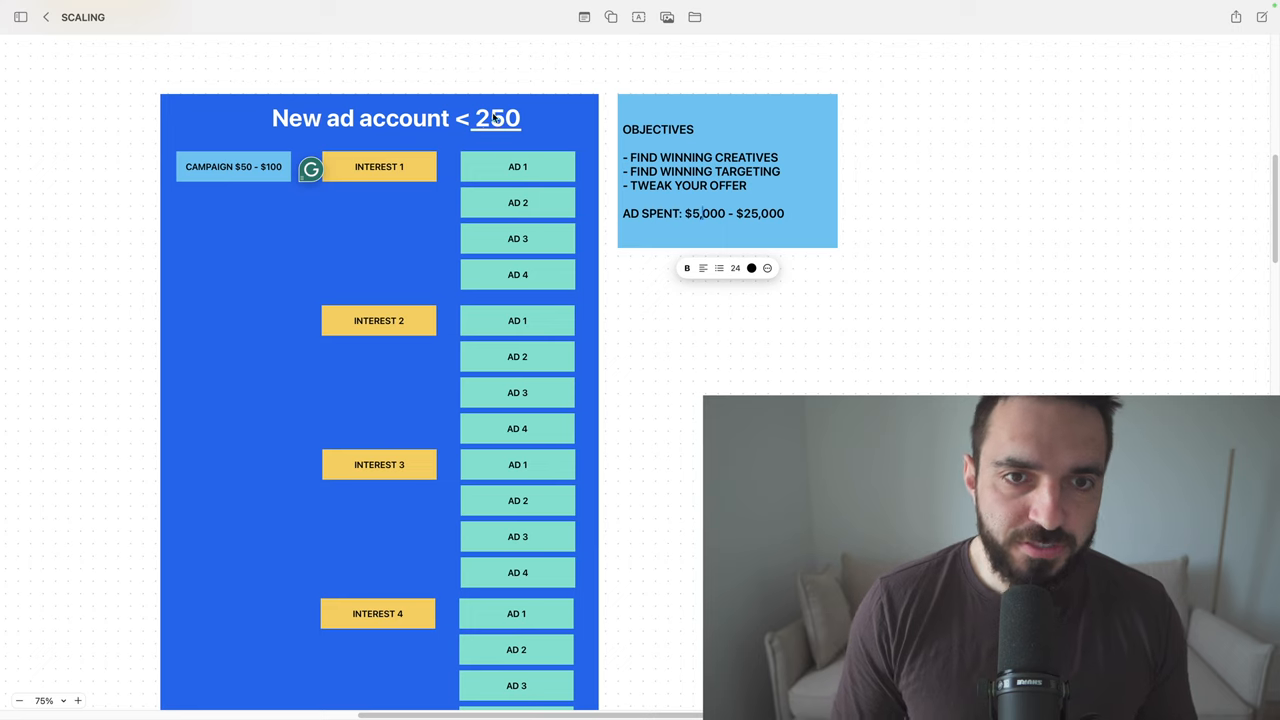
pyautogui.moveTo(552, 128)
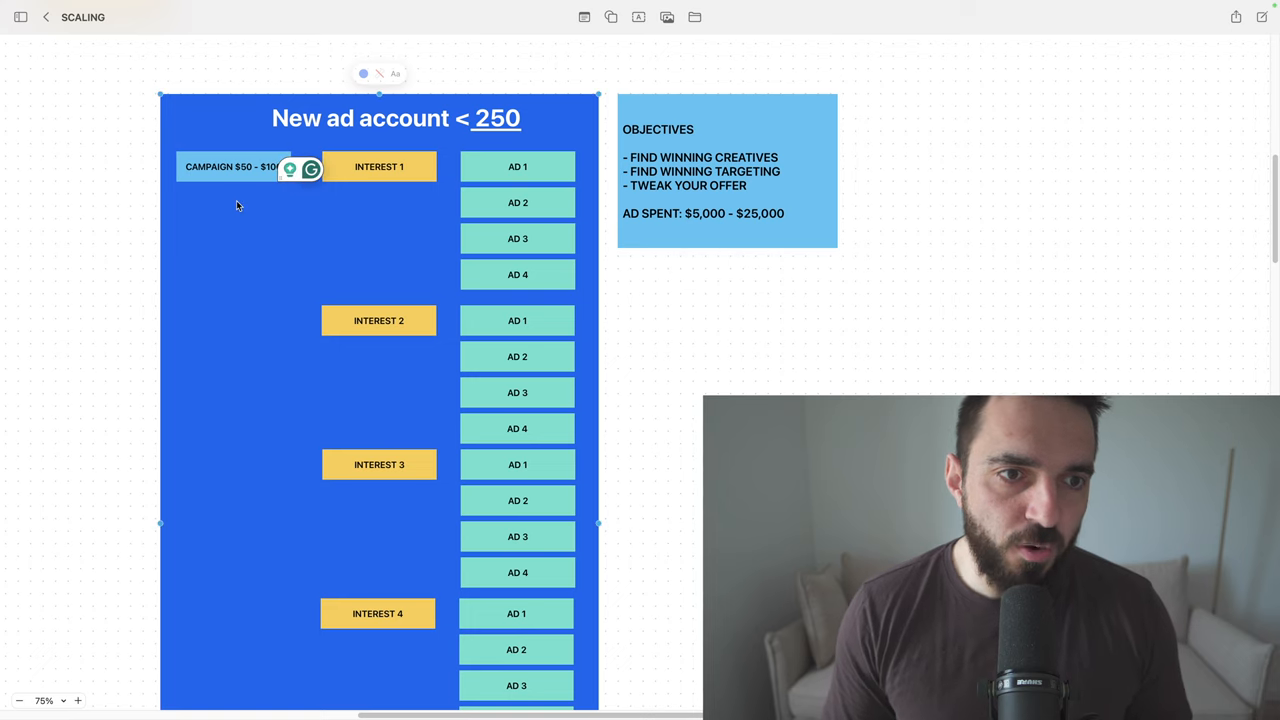
pyautogui.doubleClick(232, 166)
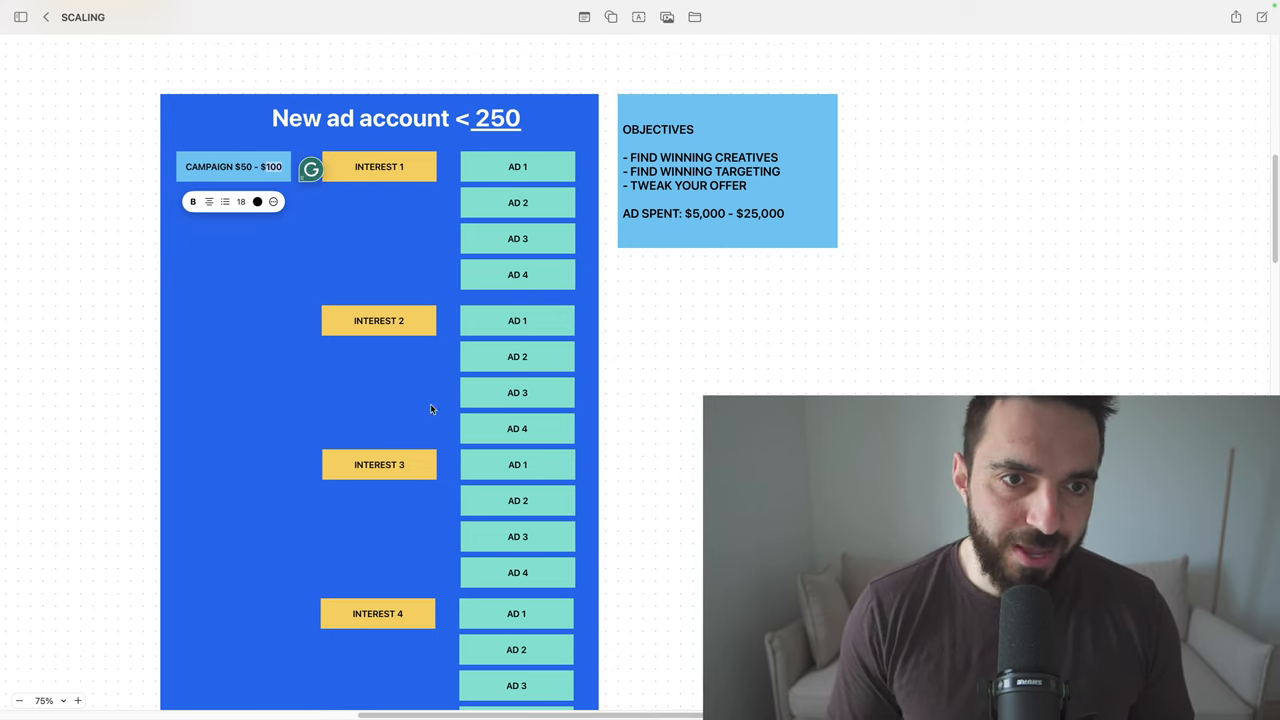
pyautogui.moveTo(298, 358)
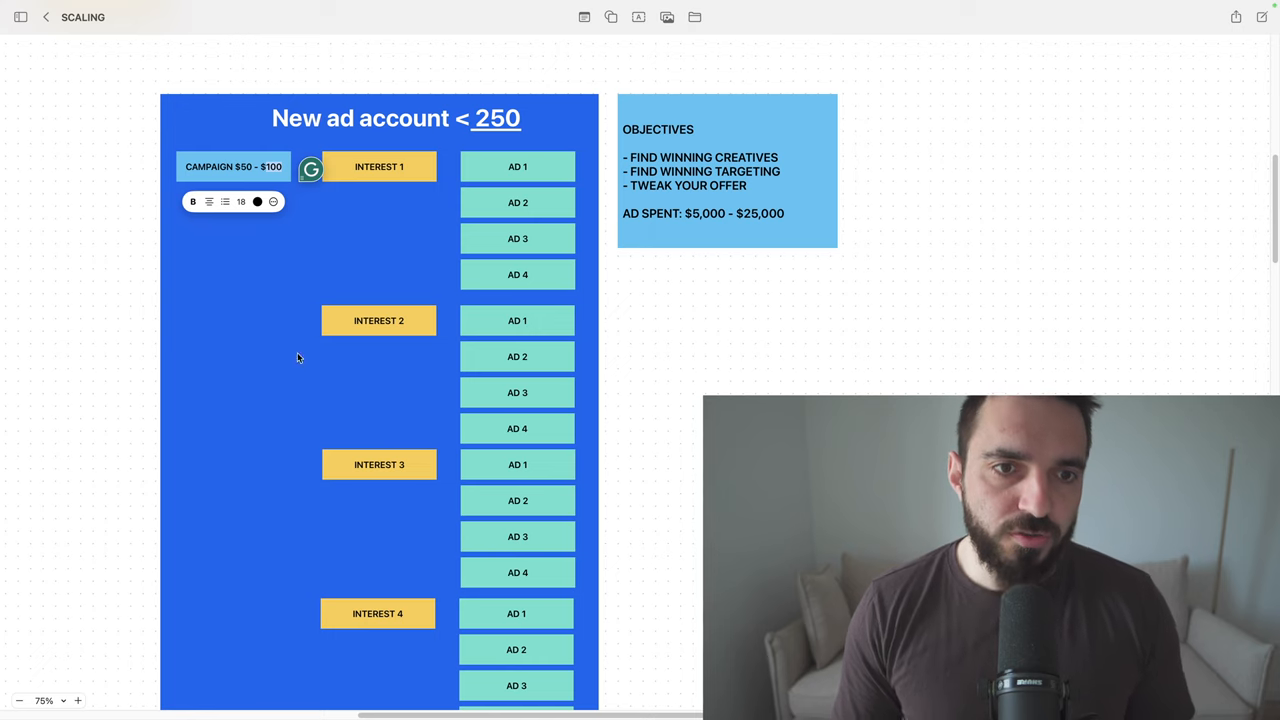
pyautogui.moveTo(248, 436)
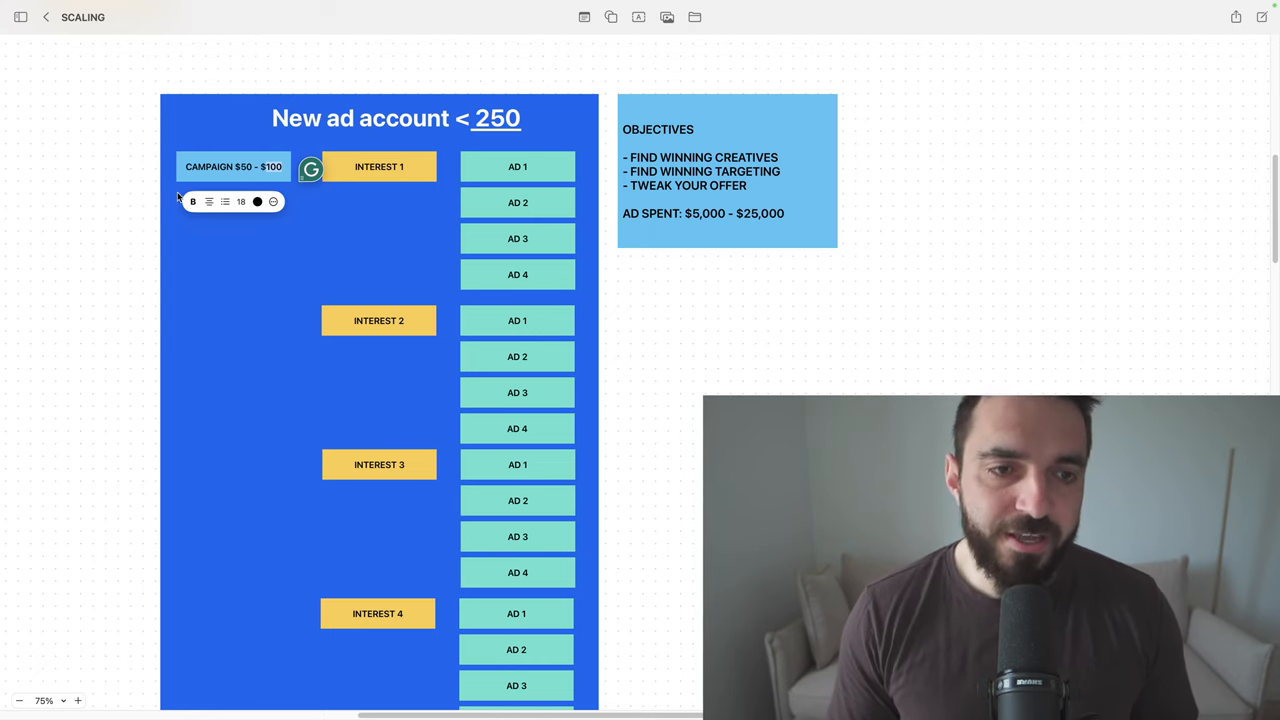
pyautogui.moveTo(348, 106)
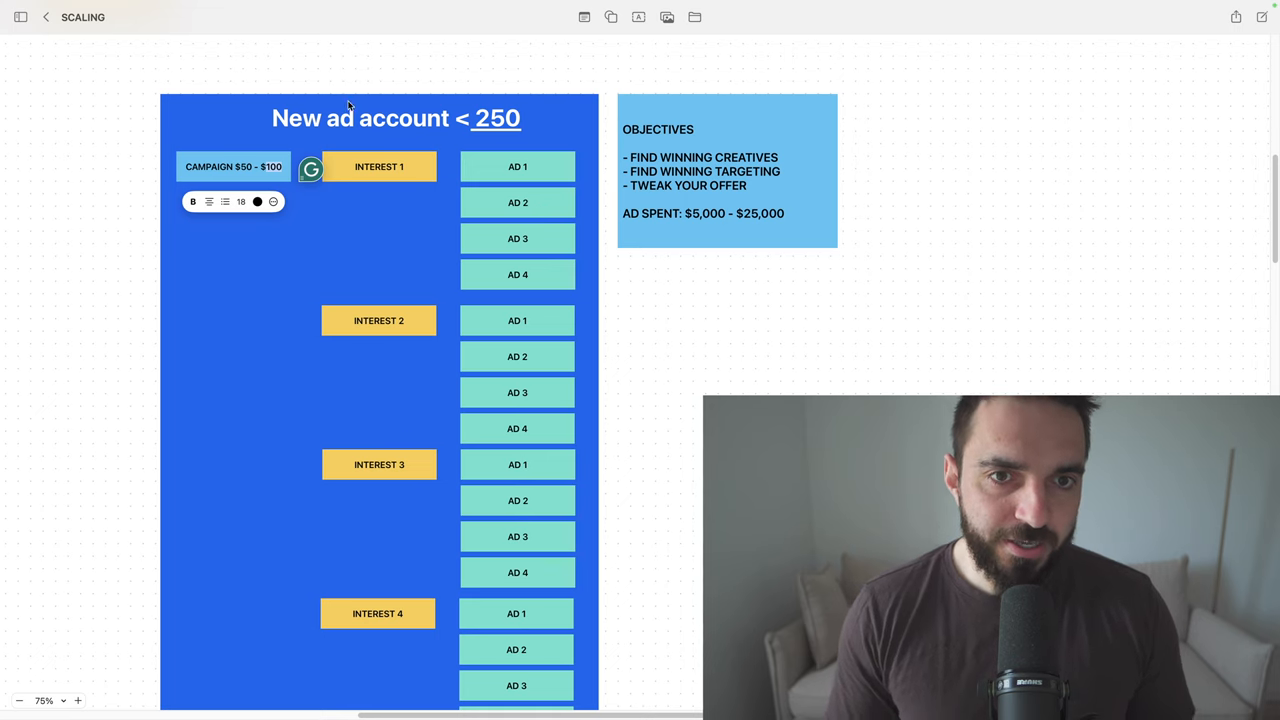
# - Bring the 'ad account with data 250 >' diagram into view and select its frame
pyautogui.scroll(-3)
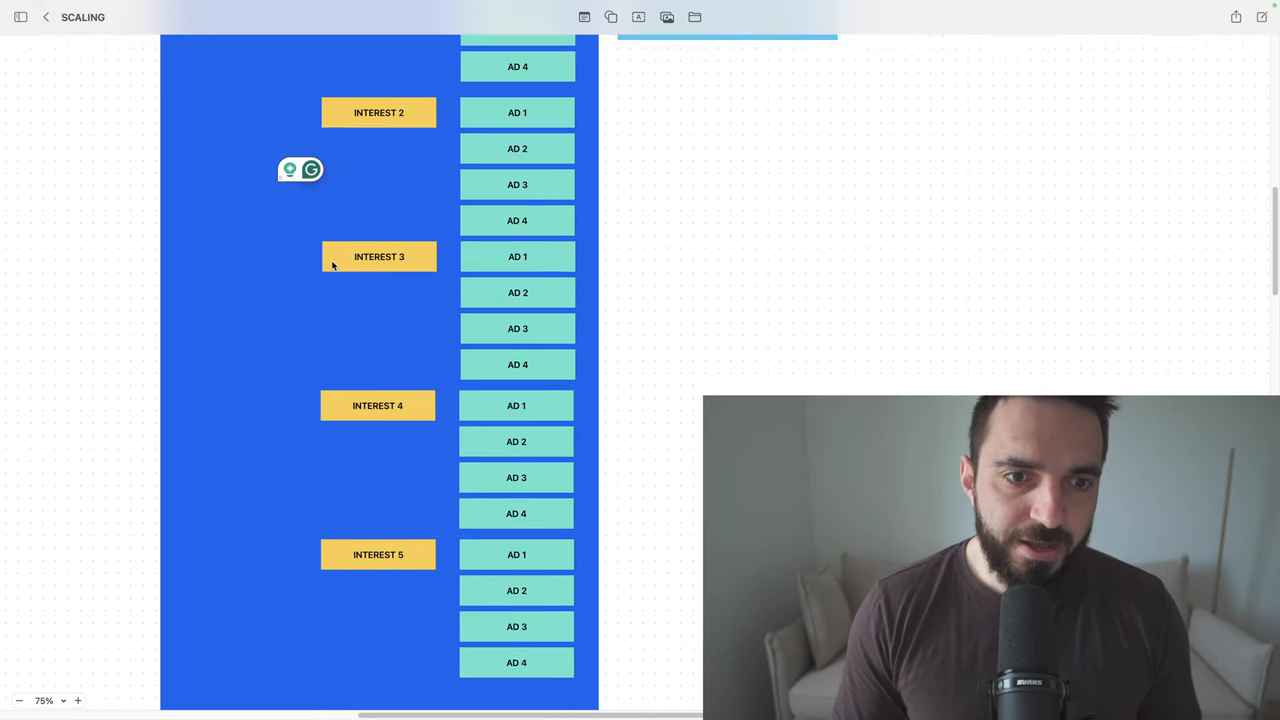
pyautogui.scroll(-3)
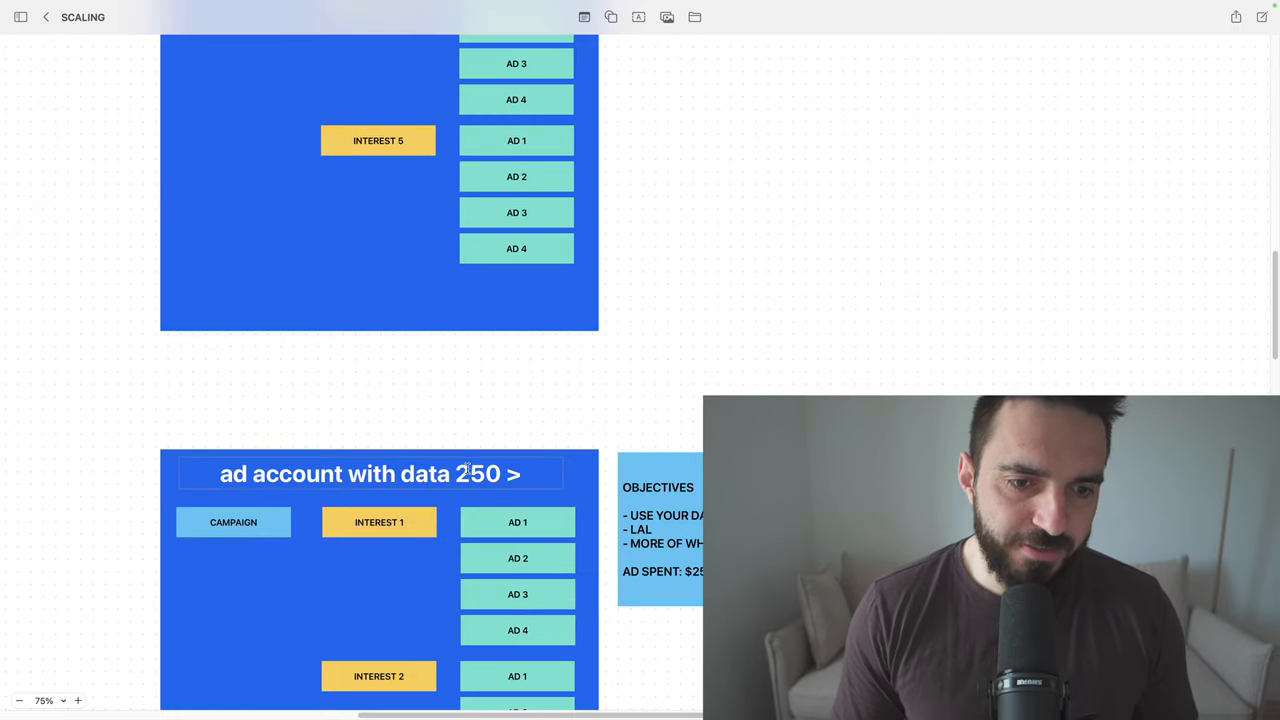
pyautogui.doubleClick(480, 474)
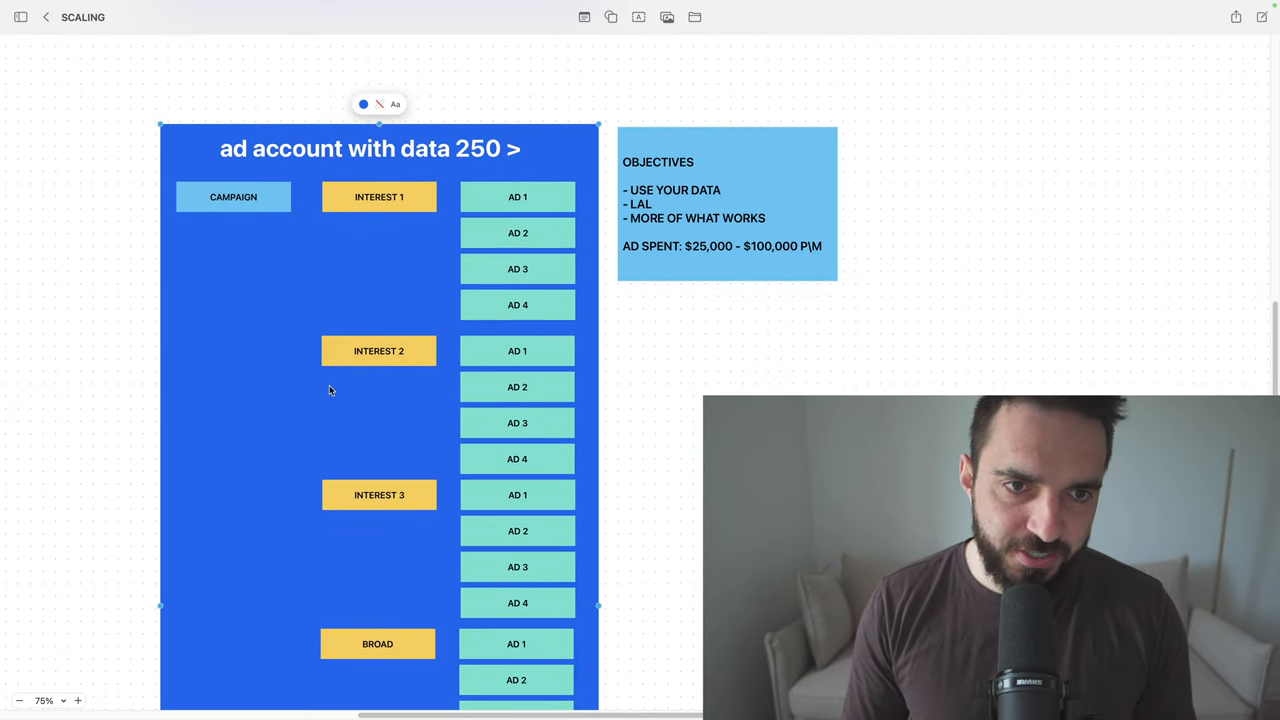
pyautogui.click(378, 198)
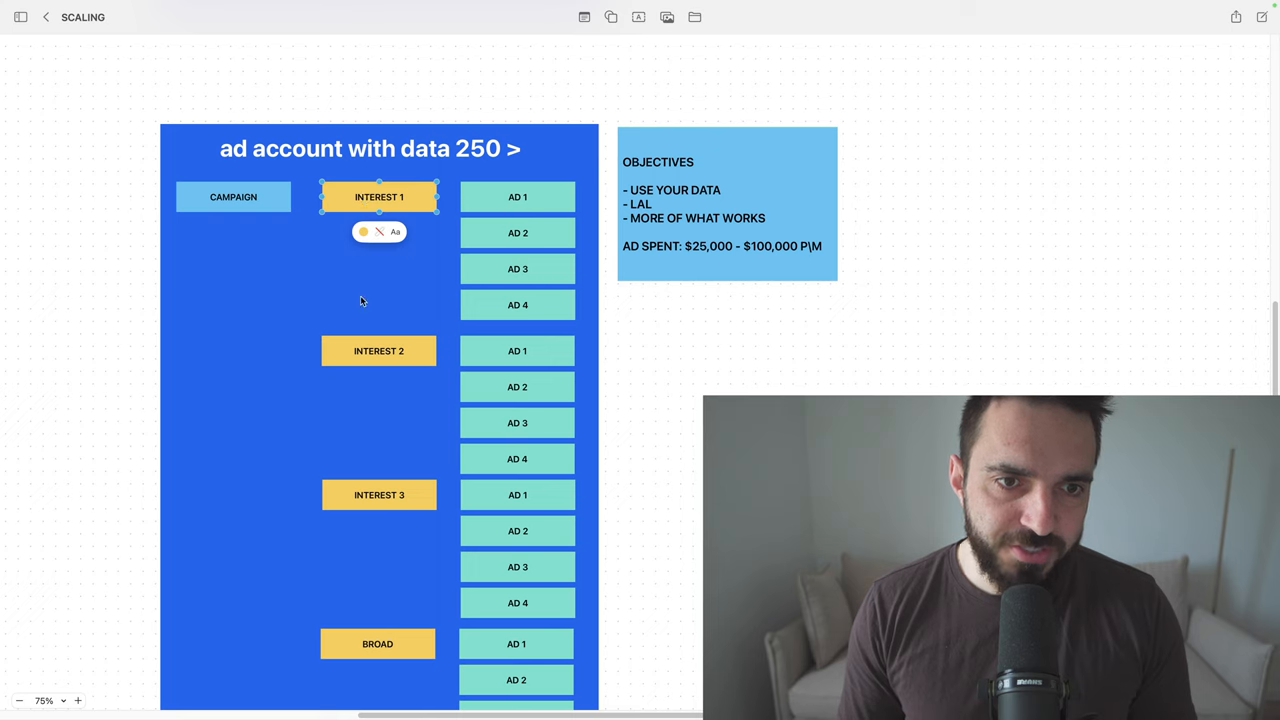
pyautogui.click(378, 496)
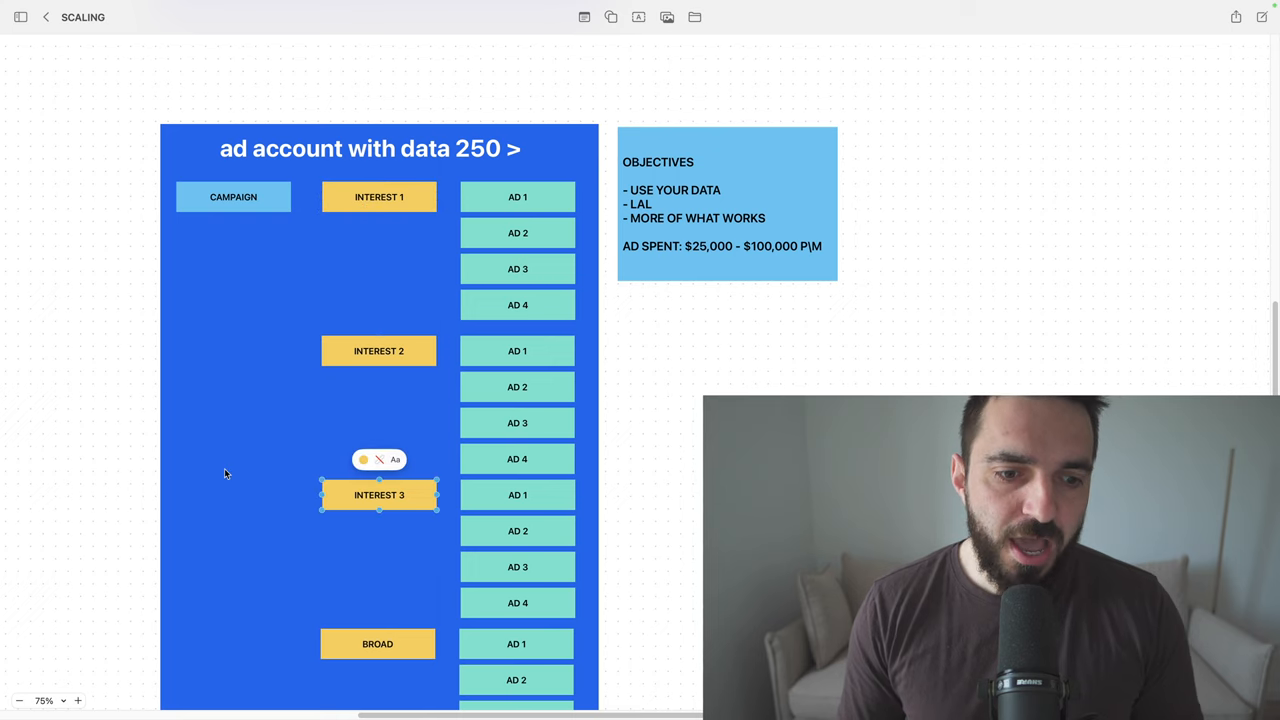
pyautogui.click(378, 644)
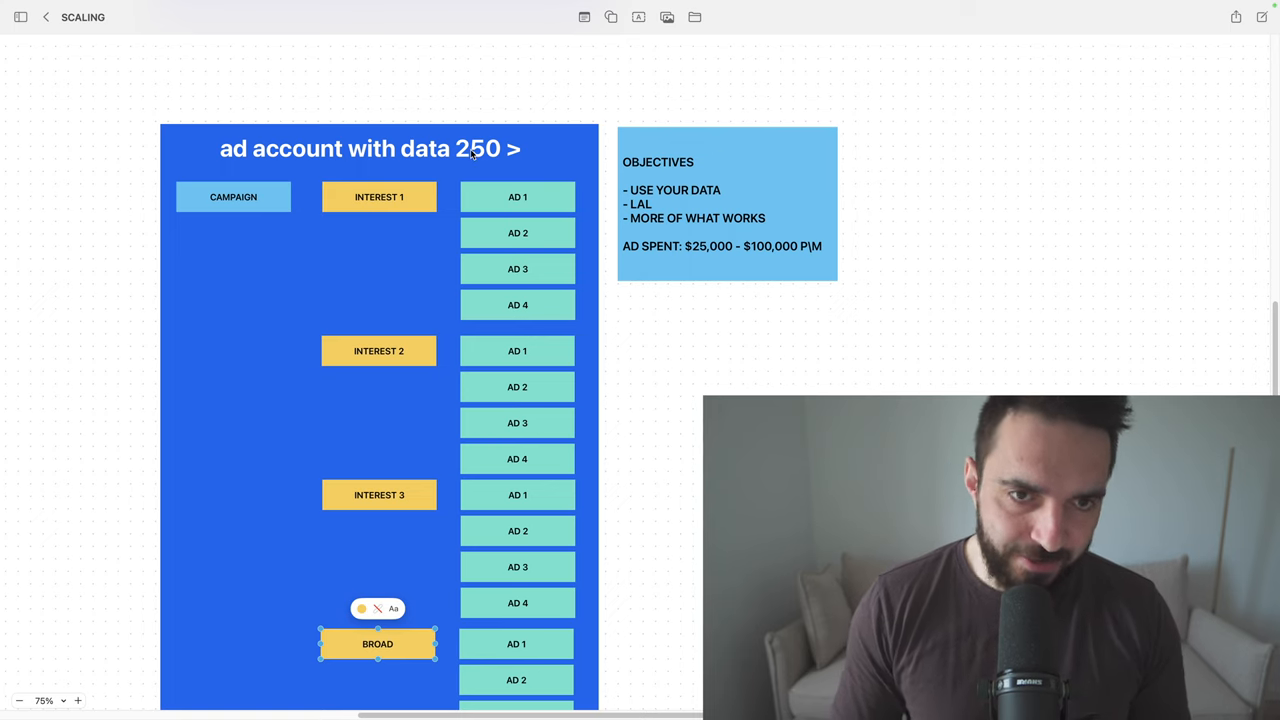
pyautogui.moveTo(226, 356)
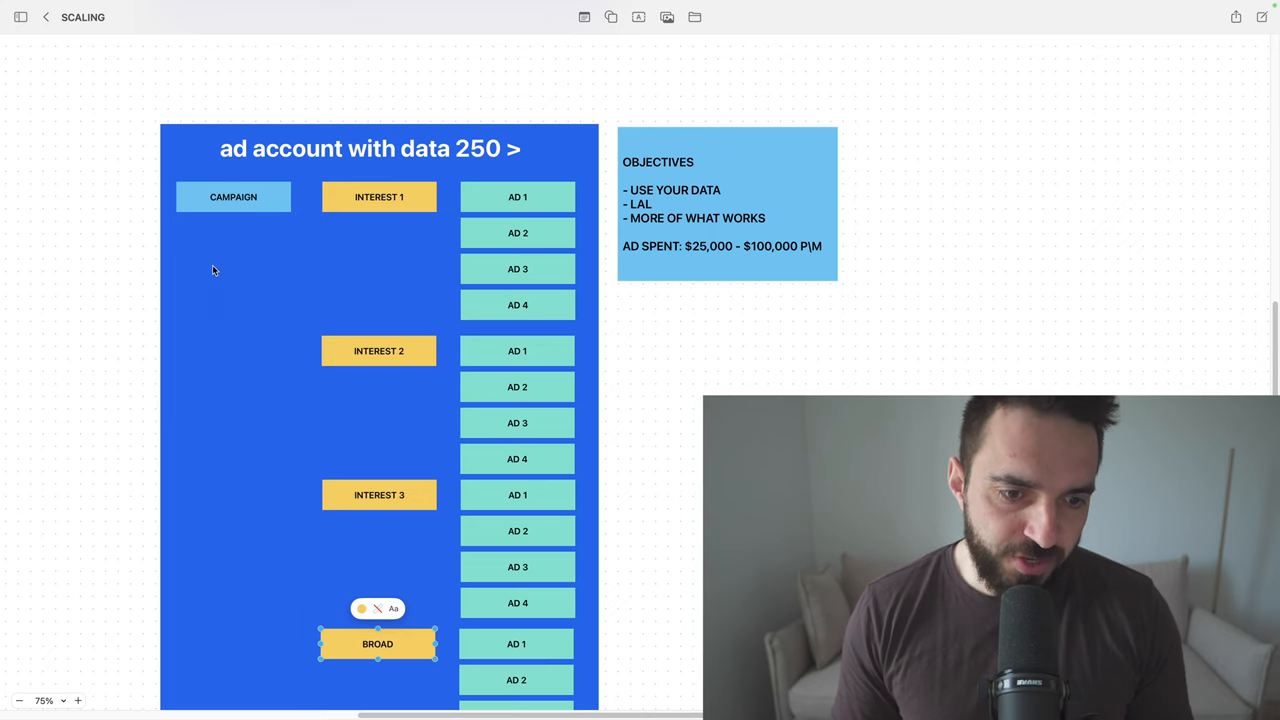
pyautogui.scroll(-3)
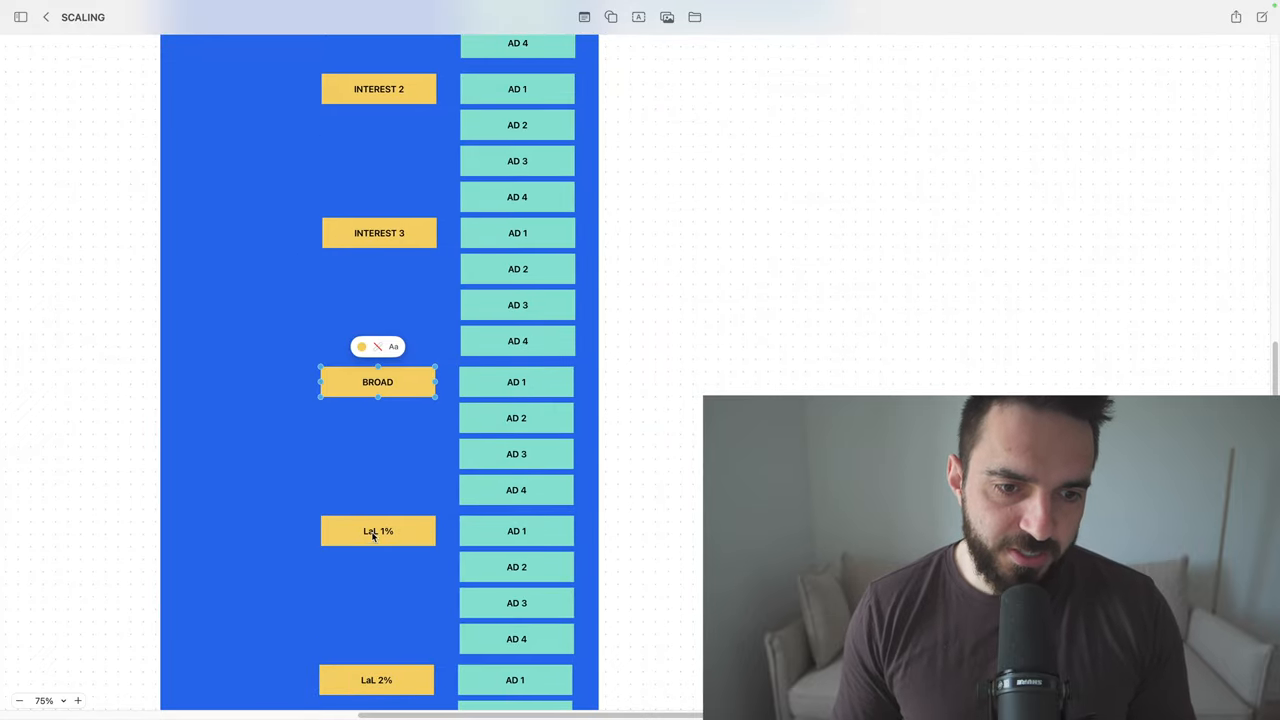
pyautogui.click(376, 532)
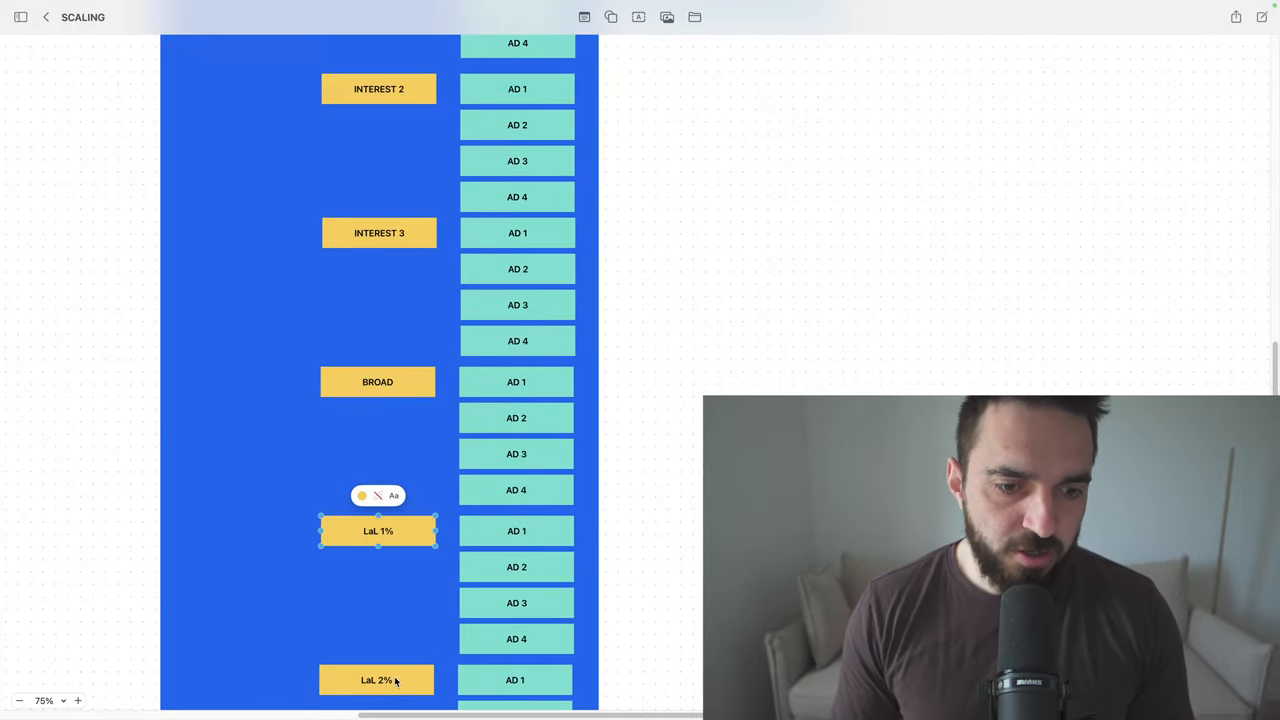
pyautogui.click(376, 680)
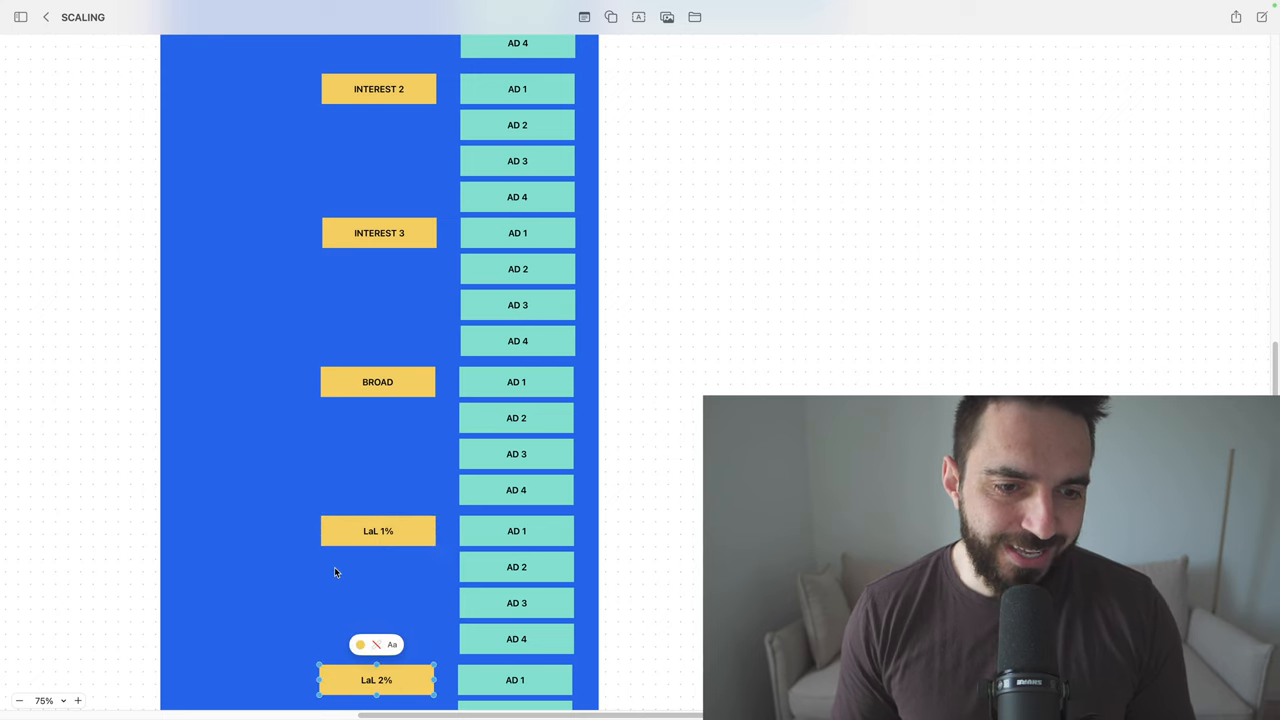
pyautogui.click(376, 530)
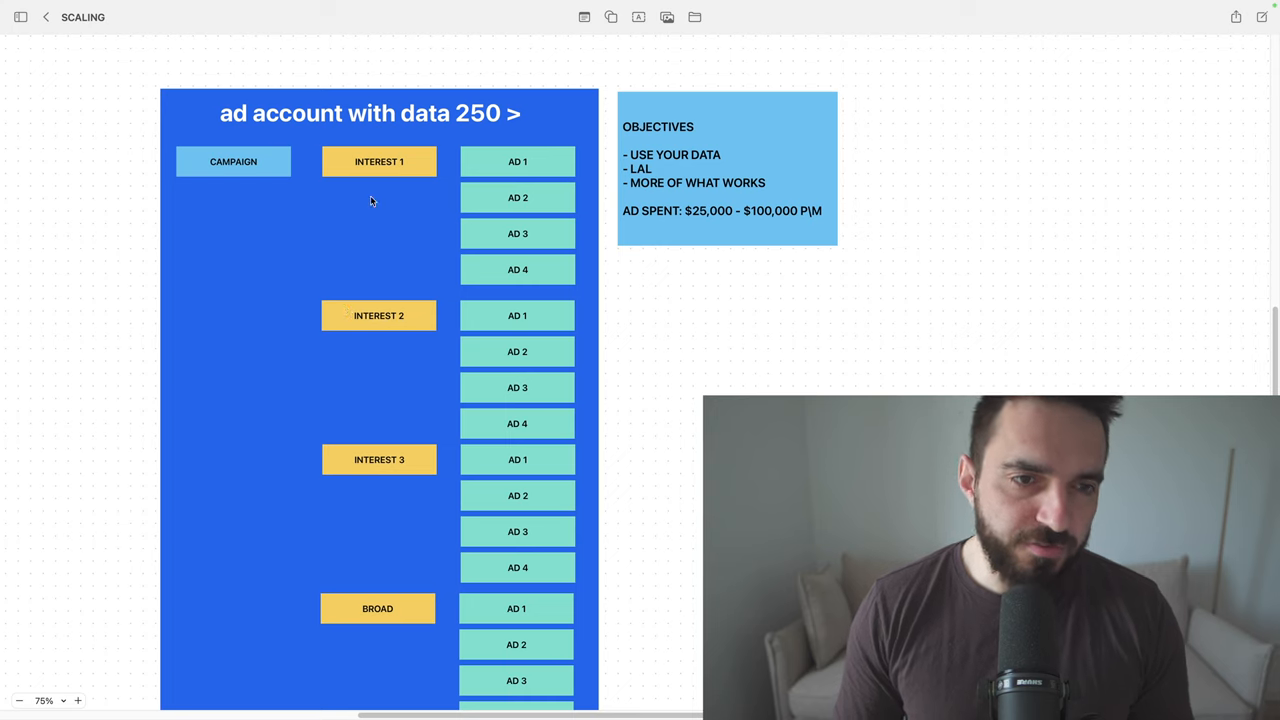
pyautogui.moveTo(680, 468)
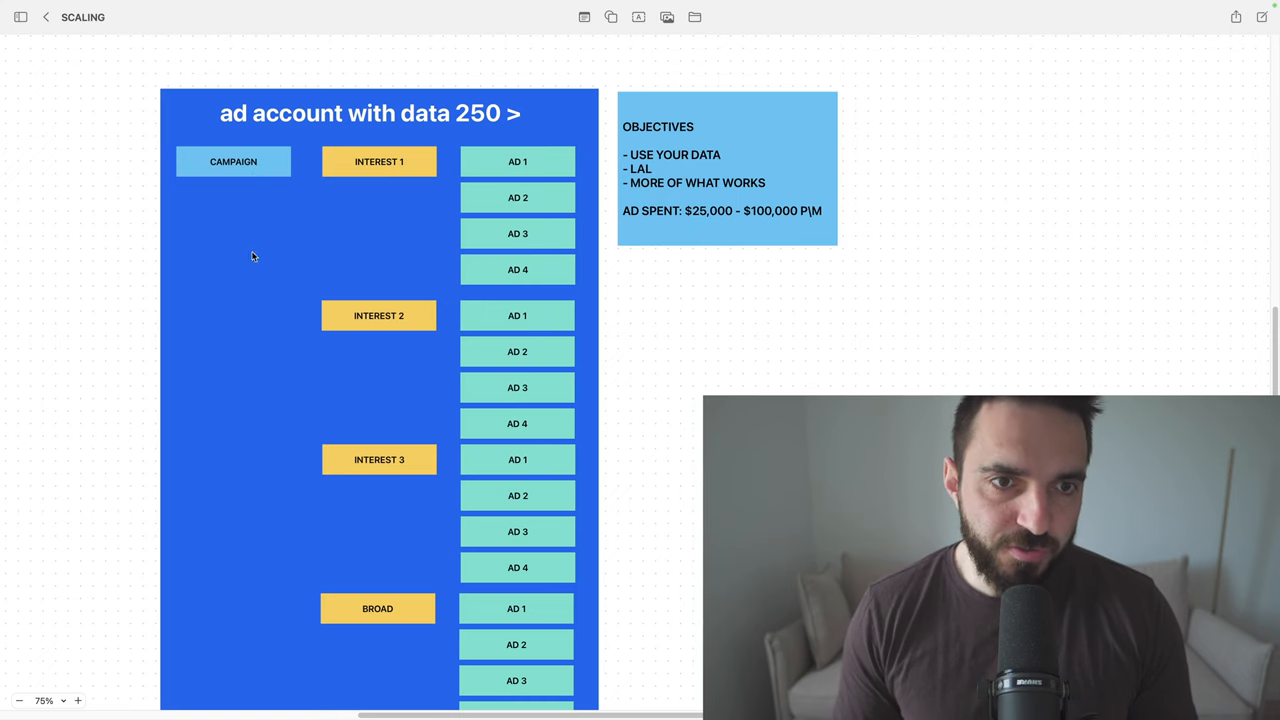
pyautogui.scroll(-3)
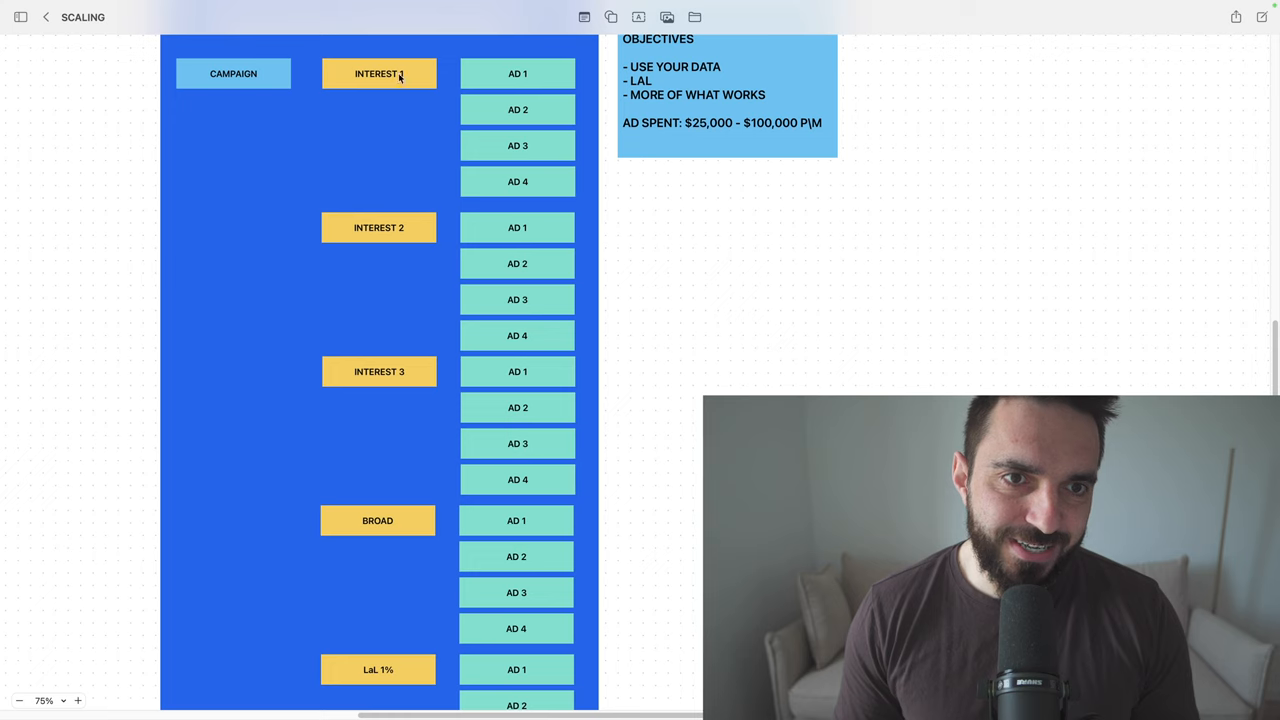
pyautogui.click(378, 370)
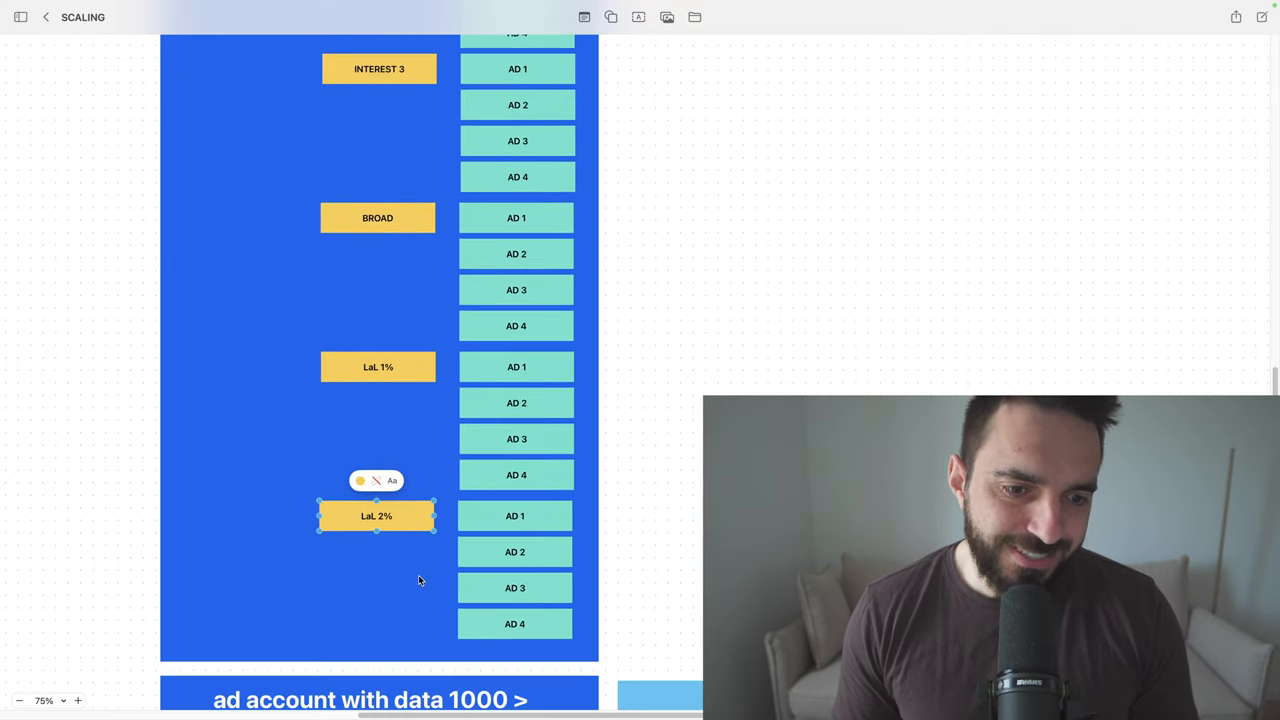
pyautogui.scroll(3)
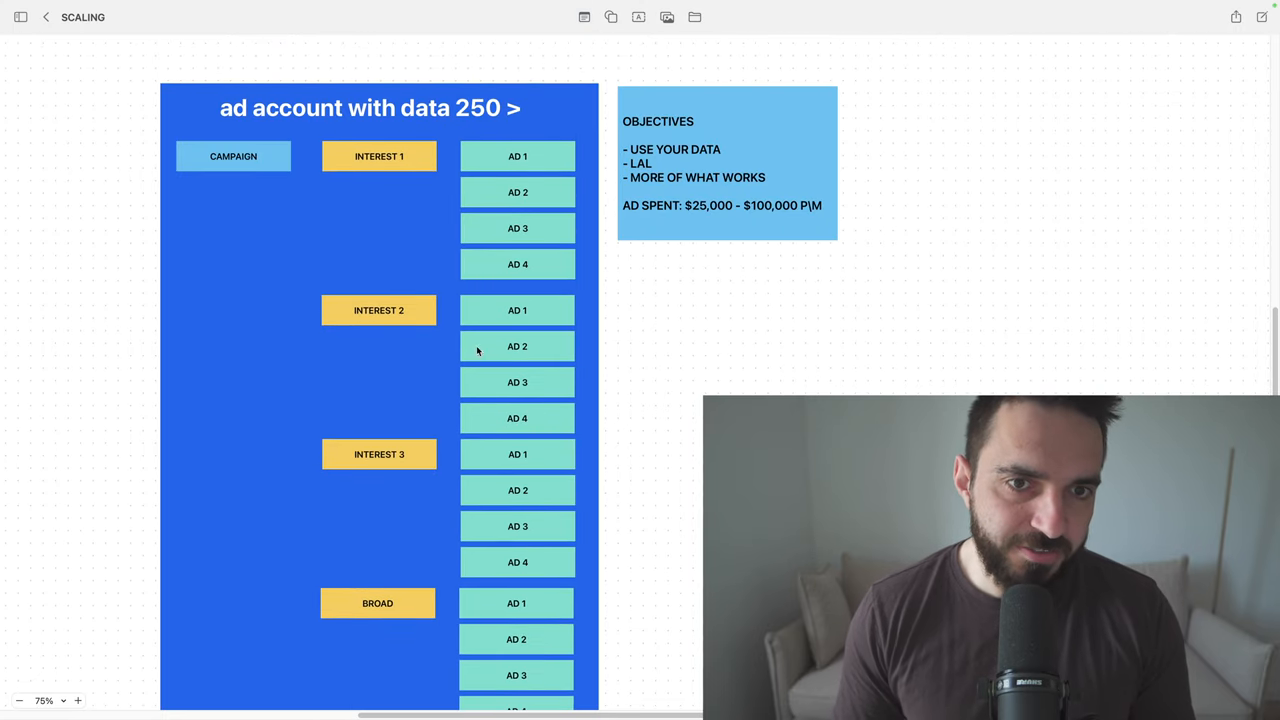
pyautogui.moveTo(204, 168)
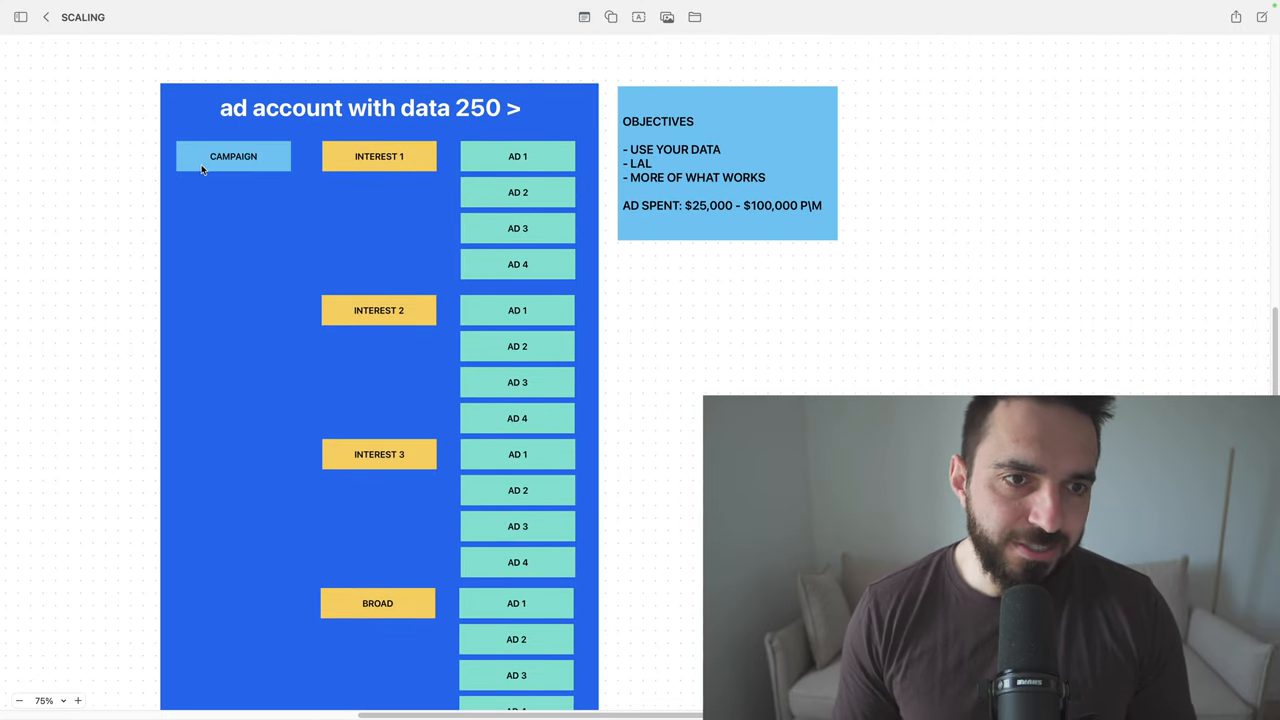
pyautogui.moveTo(698, 94)
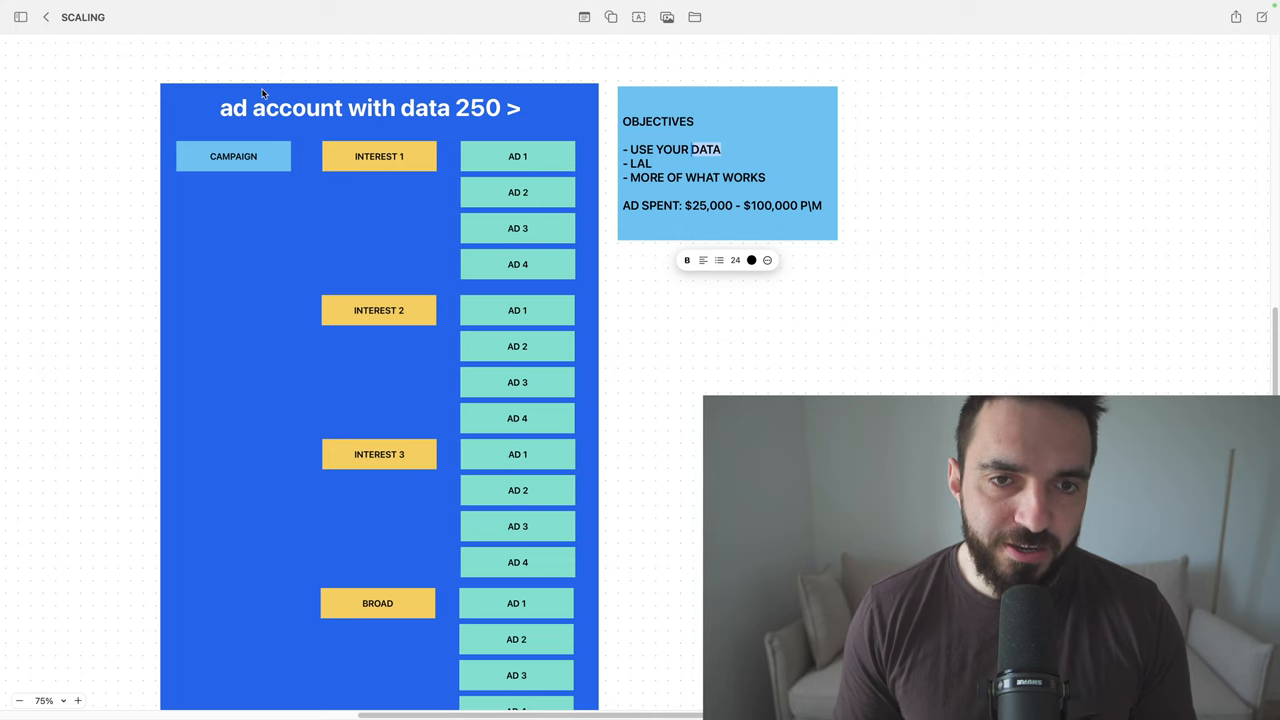
pyautogui.moveTo(596, 324)
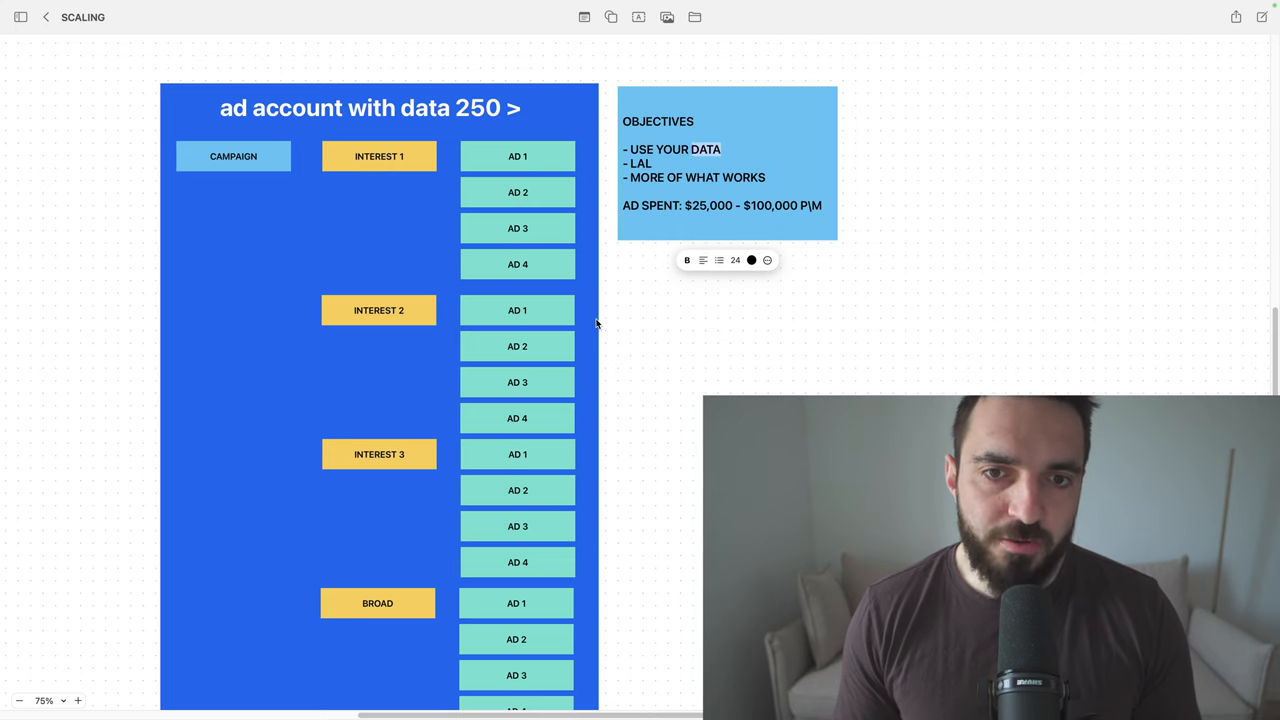
pyautogui.click(908, 306)
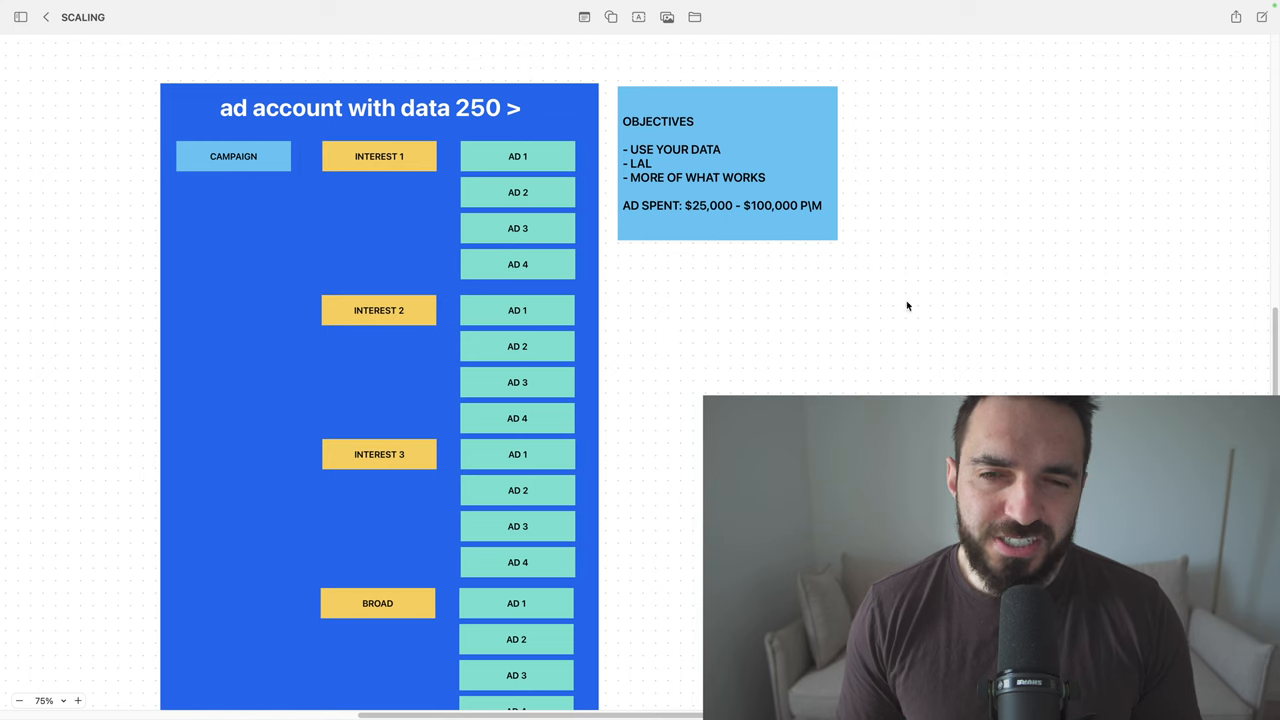
pyautogui.moveTo(720, 316)
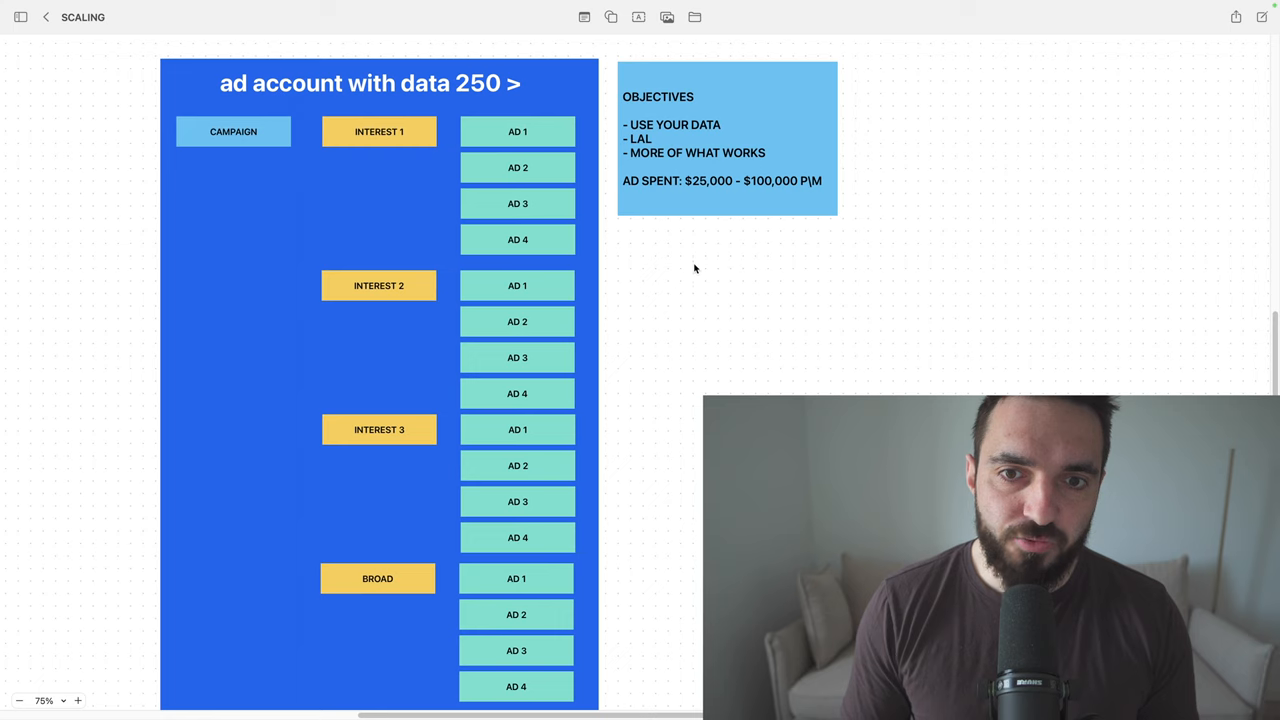
pyautogui.moveTo(598, 224)
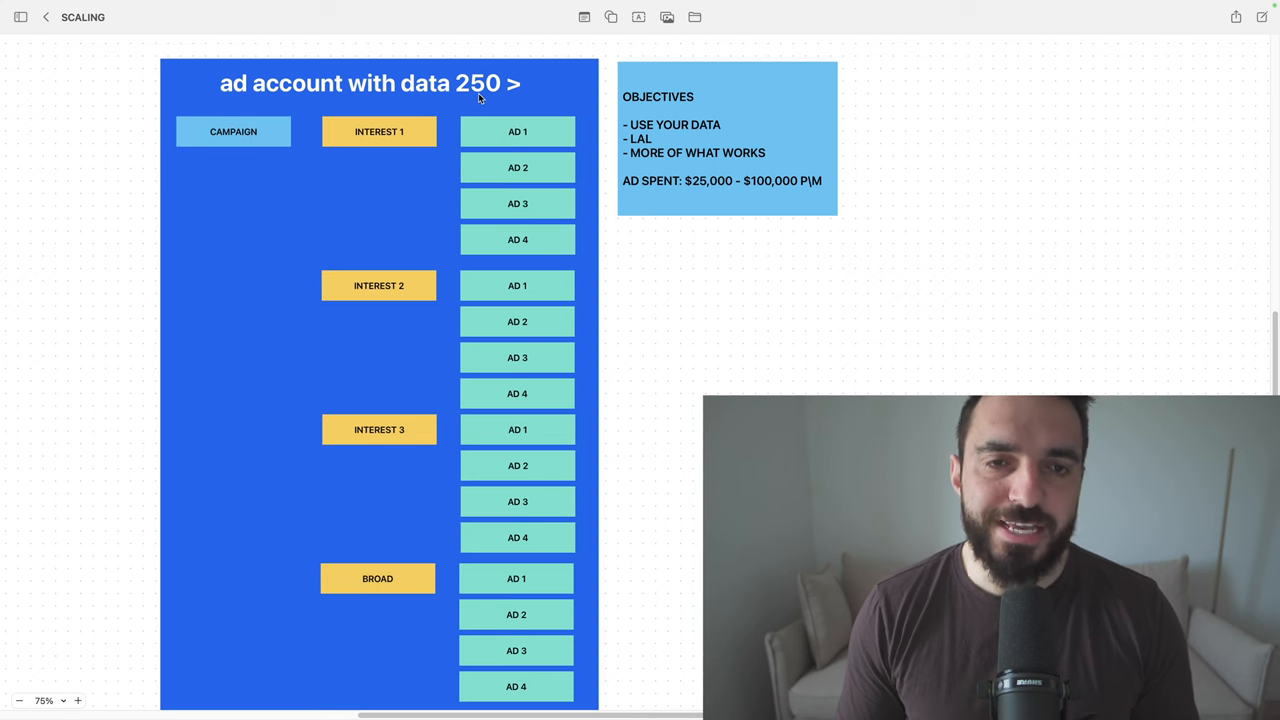
pyautogui.scroll(-3)
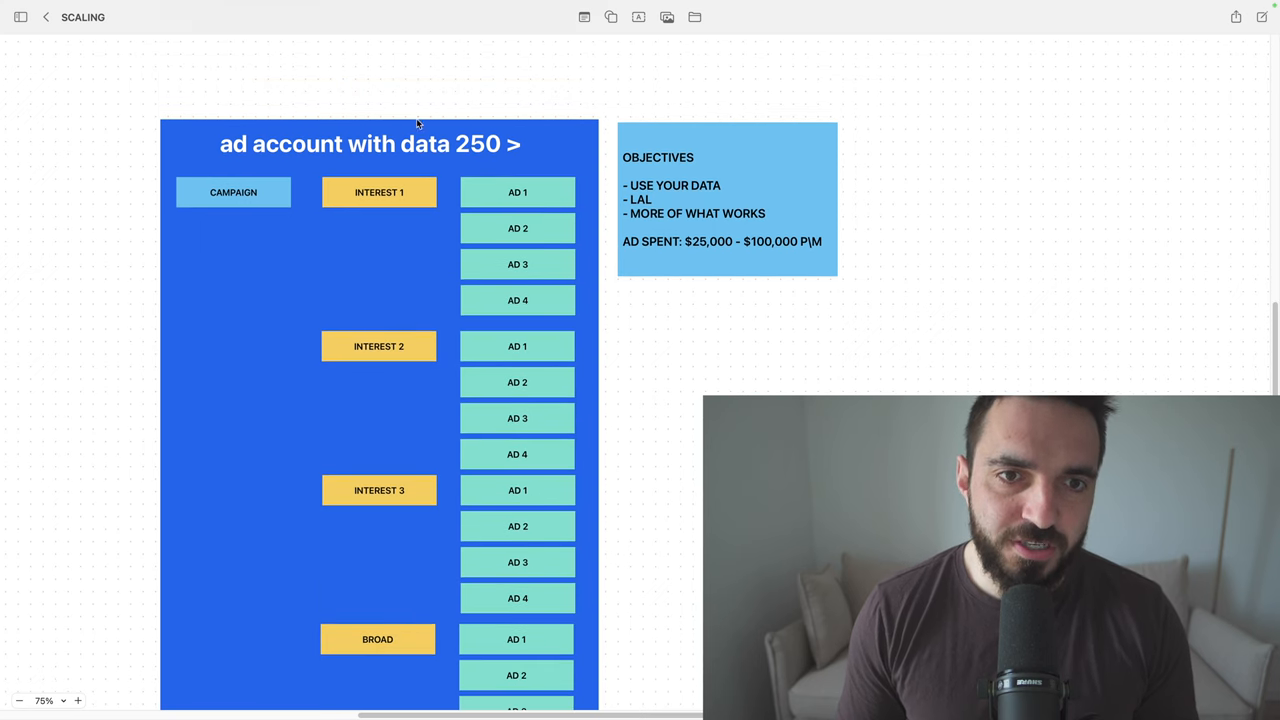
pyautogui.scroll(-3)
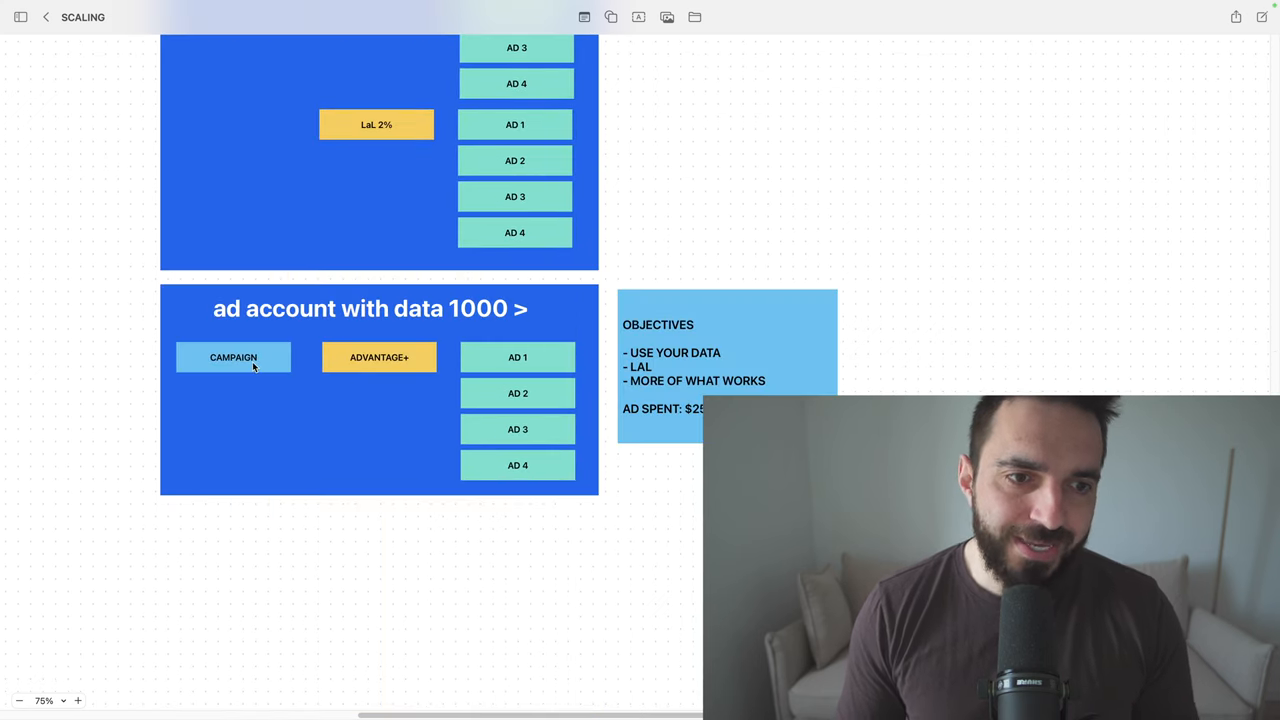
pyautogui.click(232, 356)
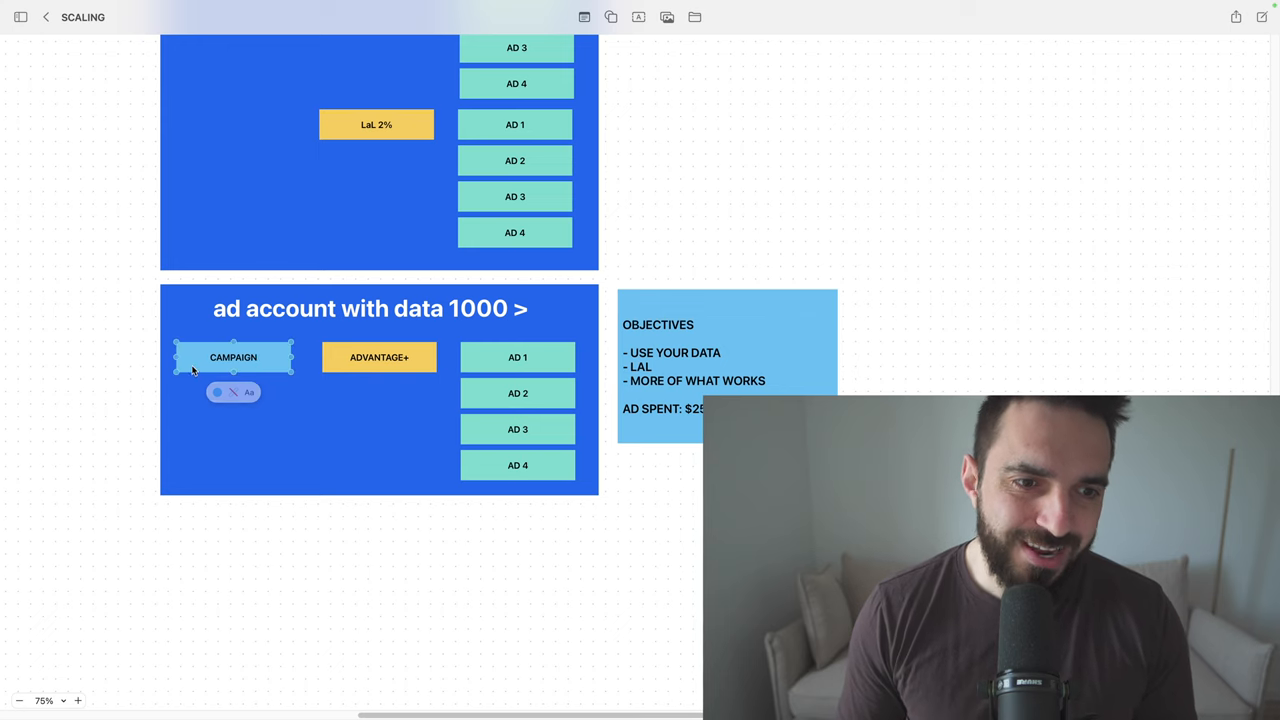
pyautogui.click(516, 356)
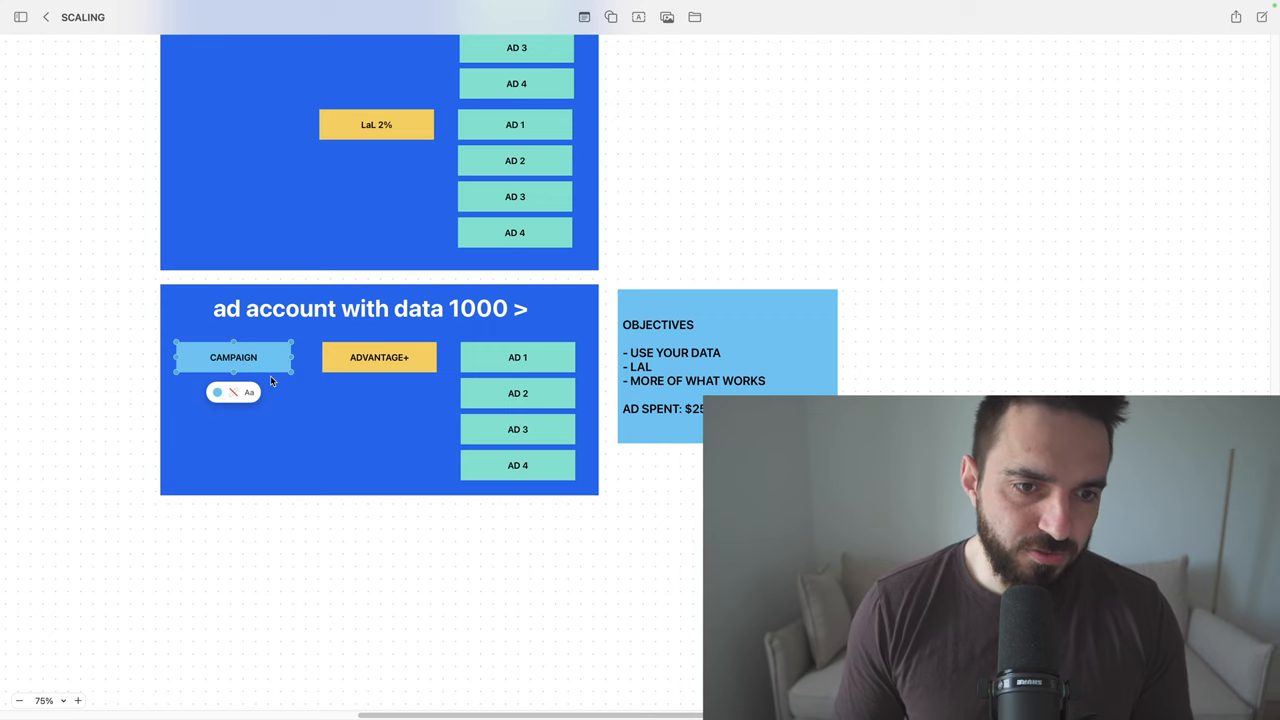
pyautogui.click(380, 356)
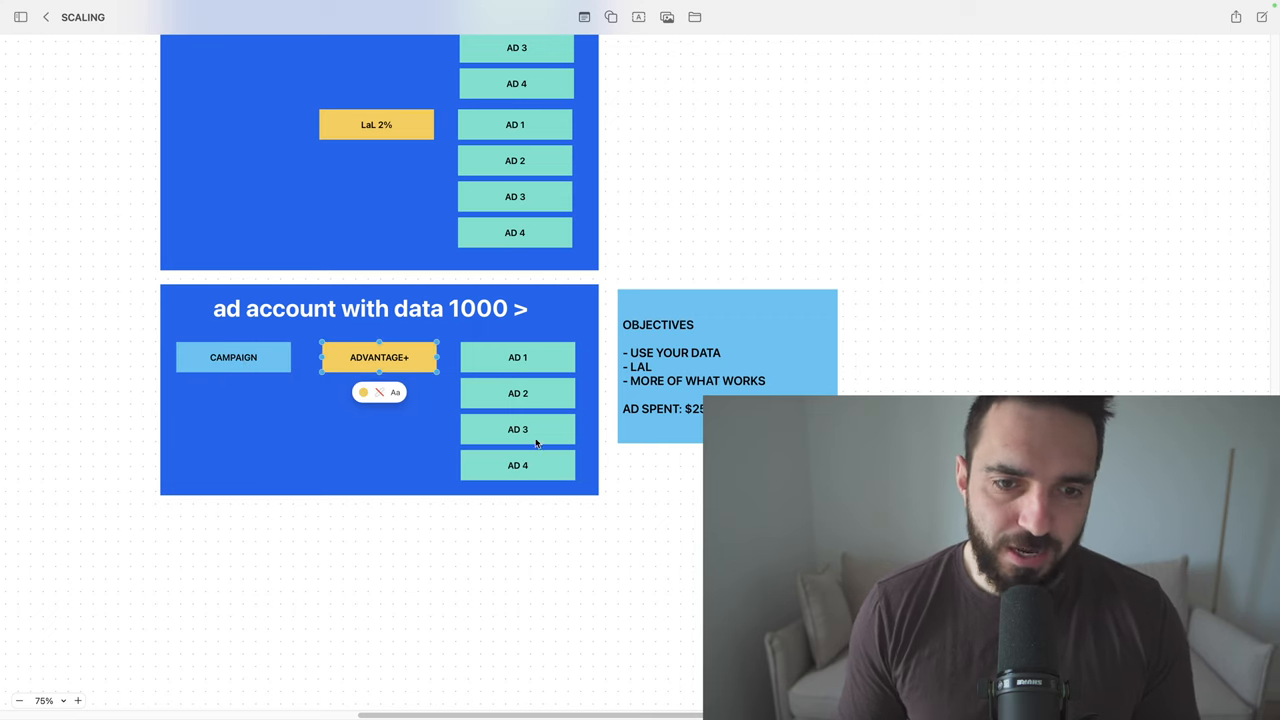
pyautogui.moveTo(536, 460)
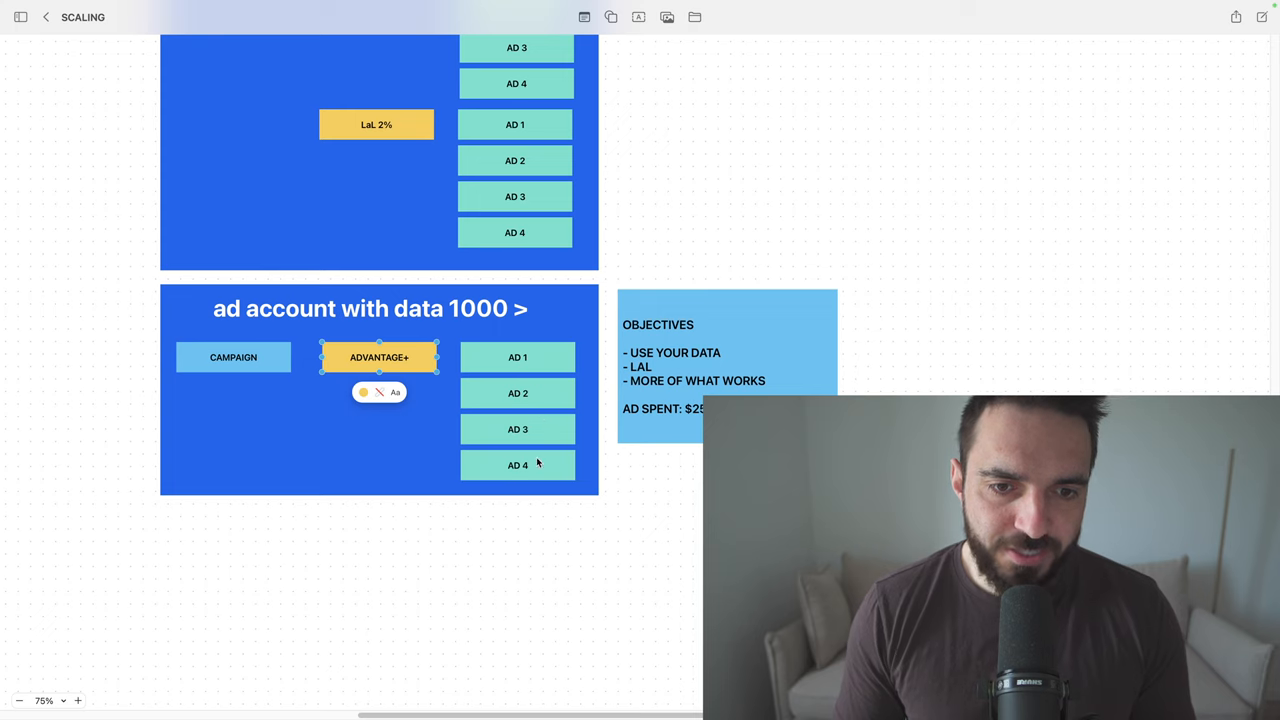
pyautogui.moveTo(816, 348)
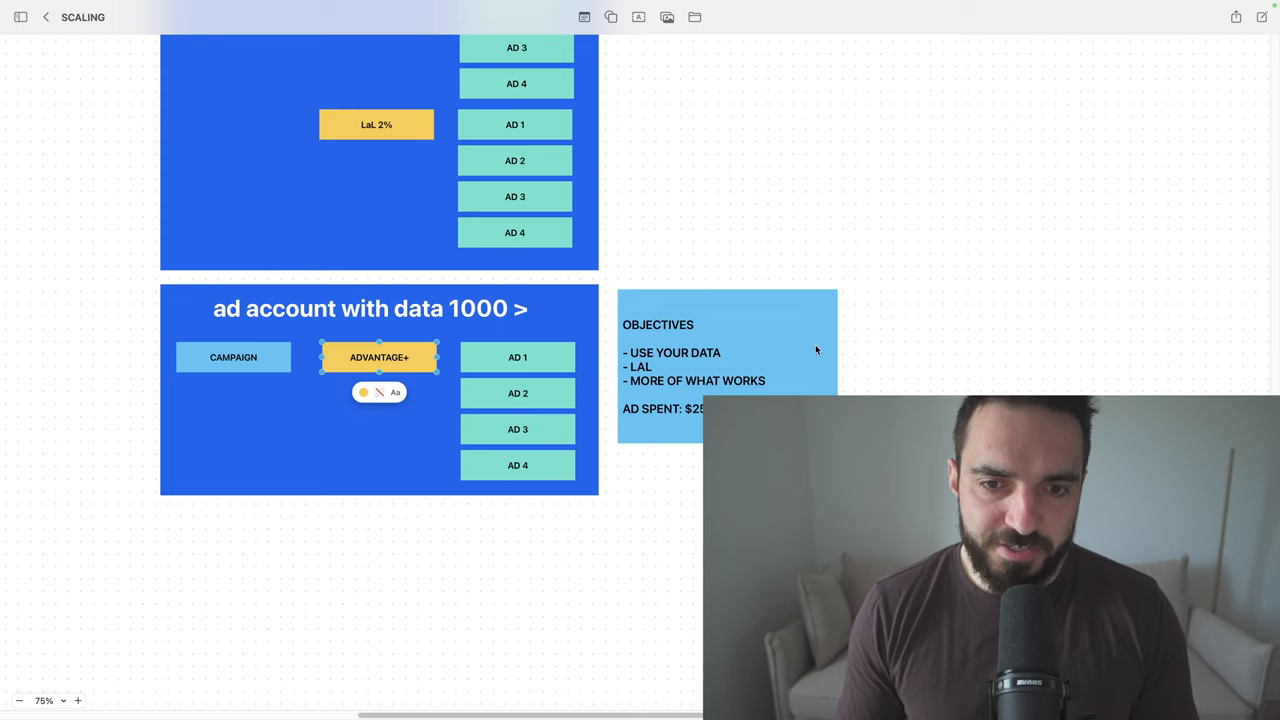
pyautogui.click(232, 356)
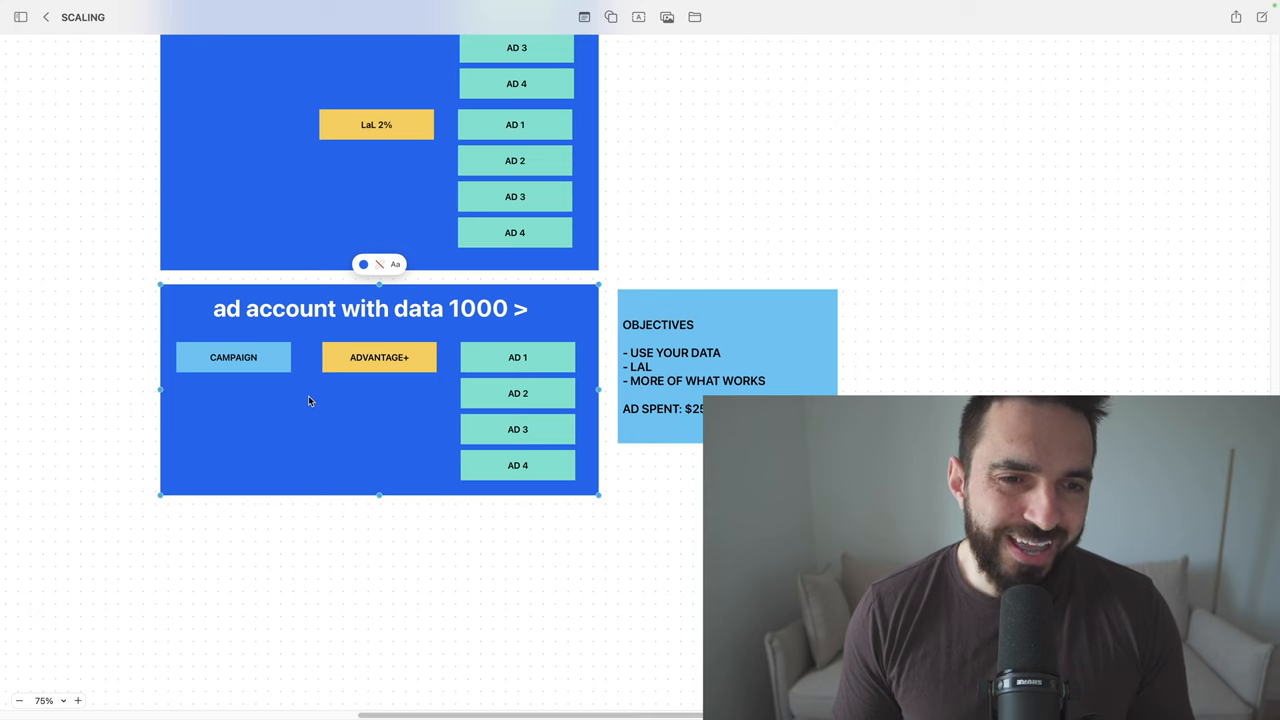
pyautogui.moveTo(308, 392)
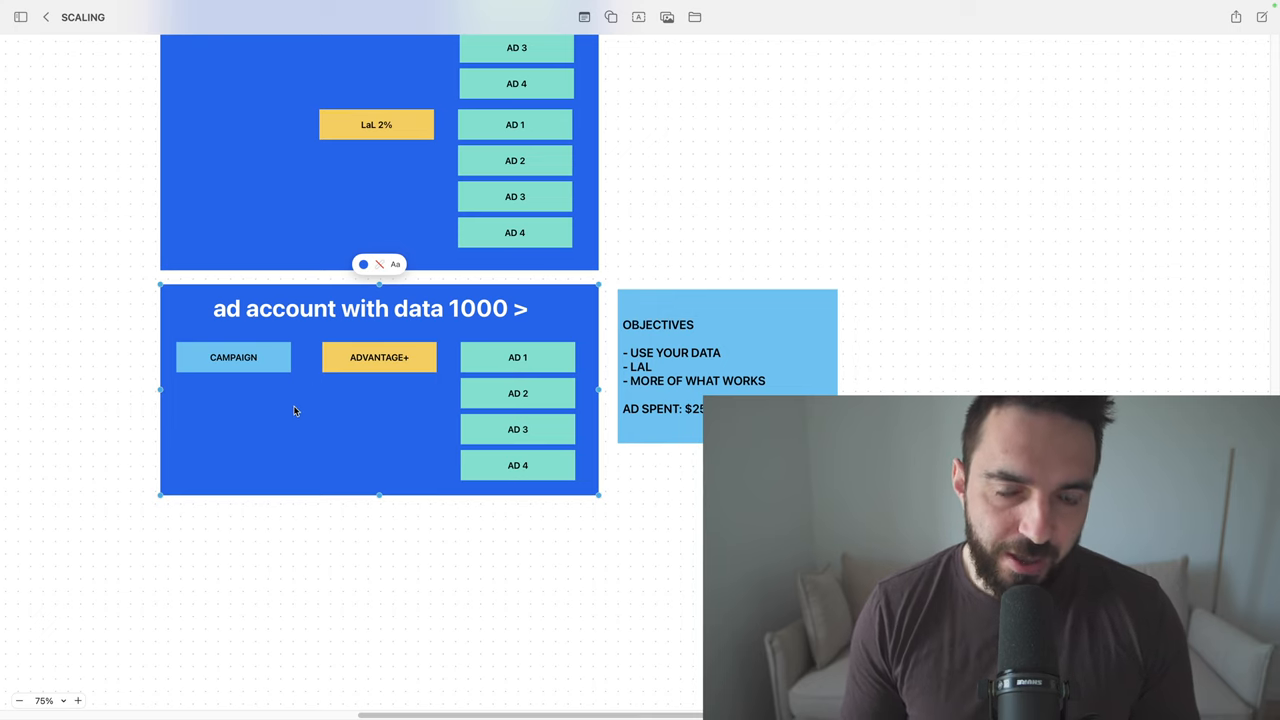
pyautogui.moveTo(284, 418)
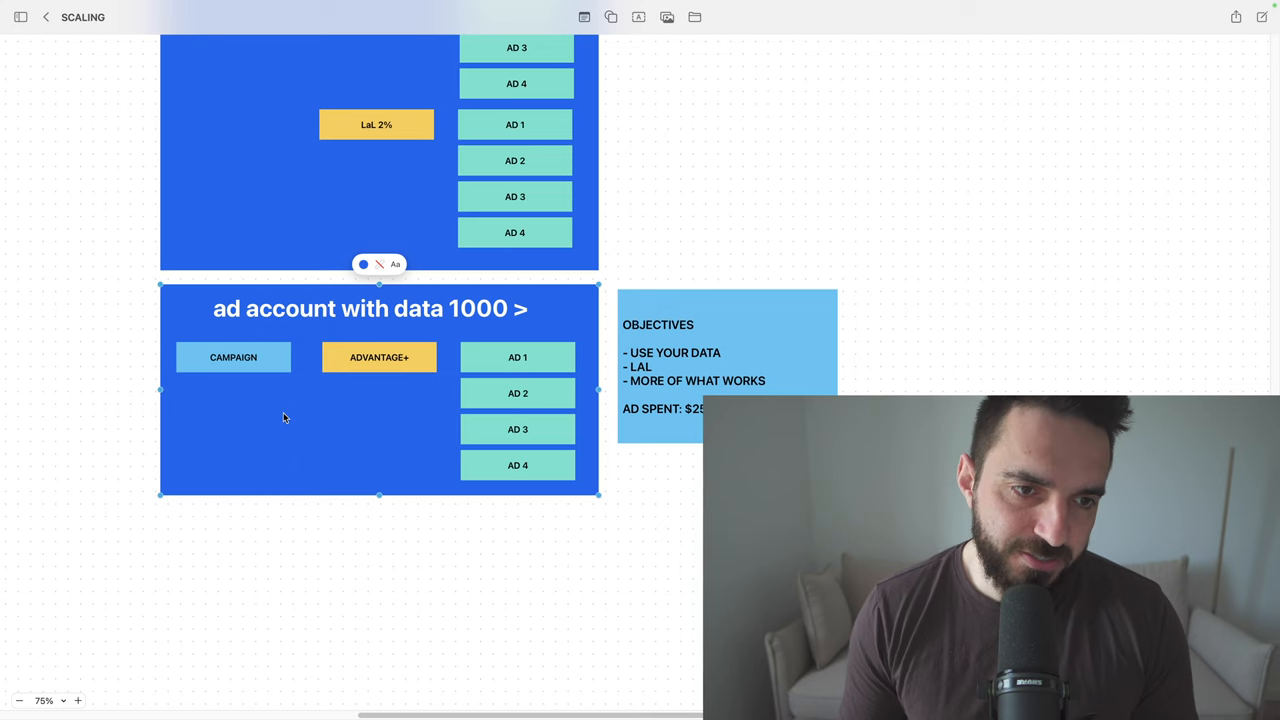
# - Rewrite the title's '1000' as '250 - 1000' for the data ad account diagram
pyautogui.doubleClick(480, 308)
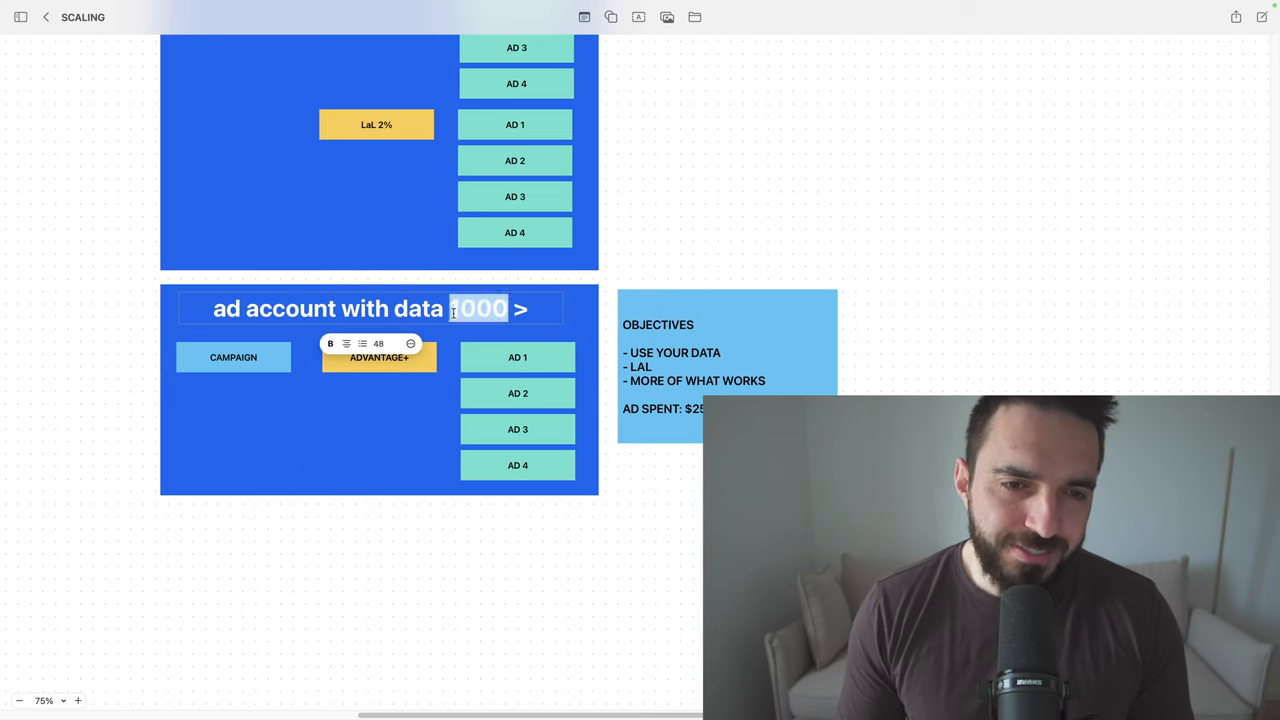
pyautogui.write('250 -')
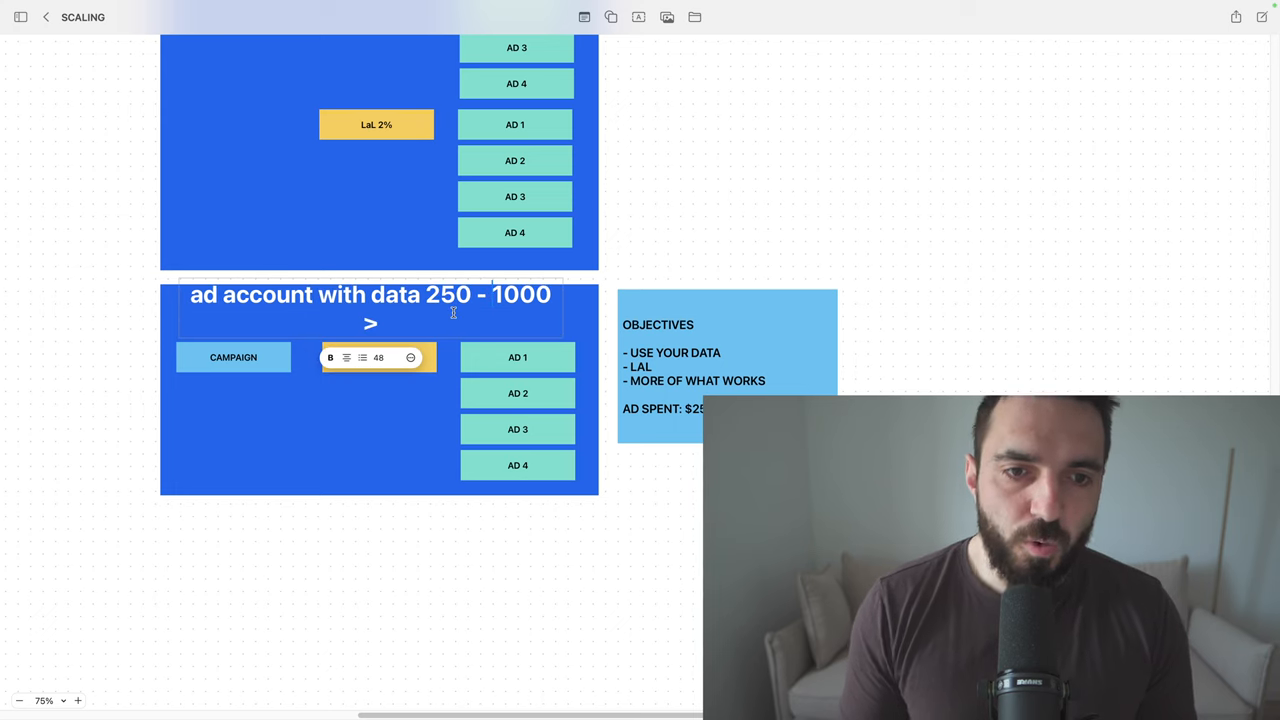
pyautogui.moveTo(690, 524)
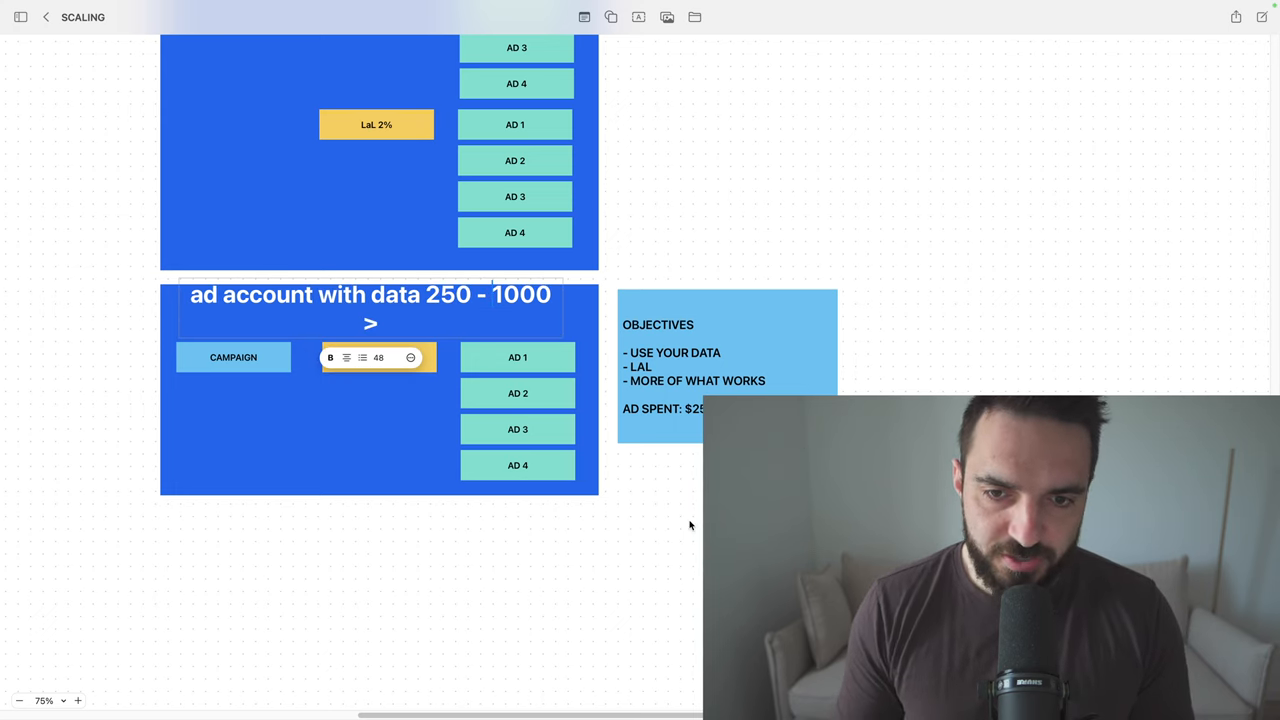